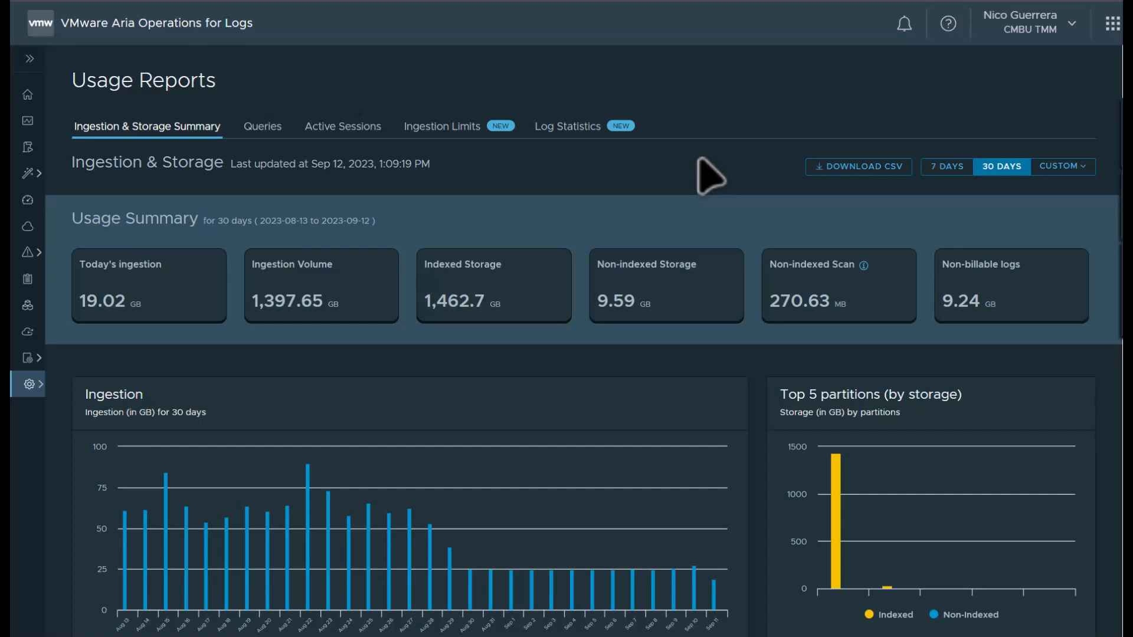
{"action": "mouse_move", "coordinate": [586, 166]}
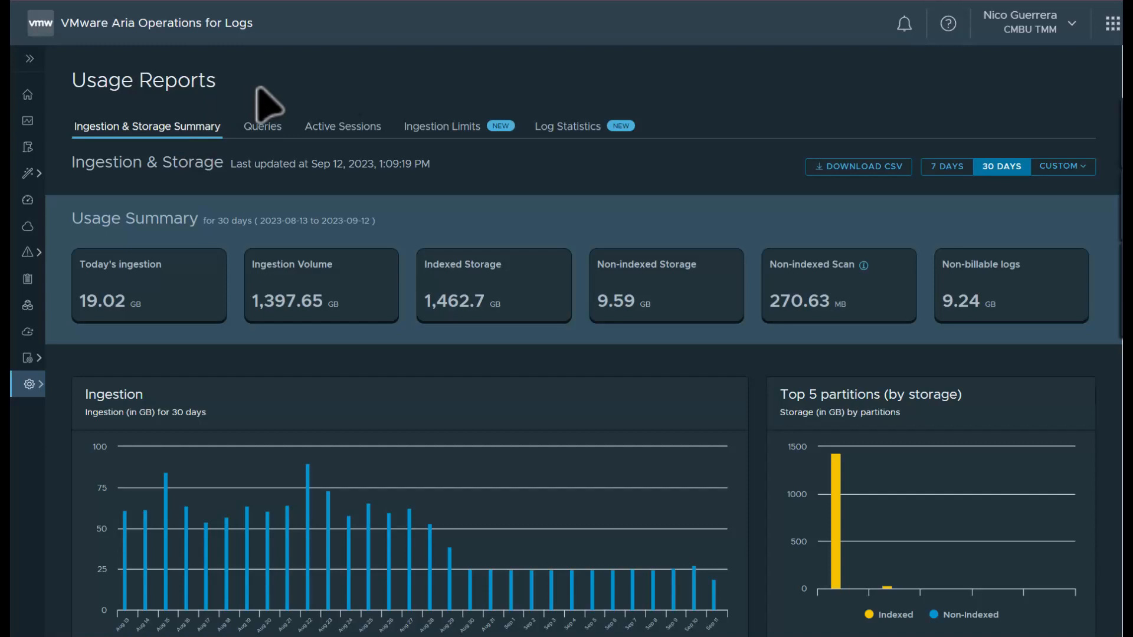
{"action": "mouse_move", "coordinate": [95, 144]}
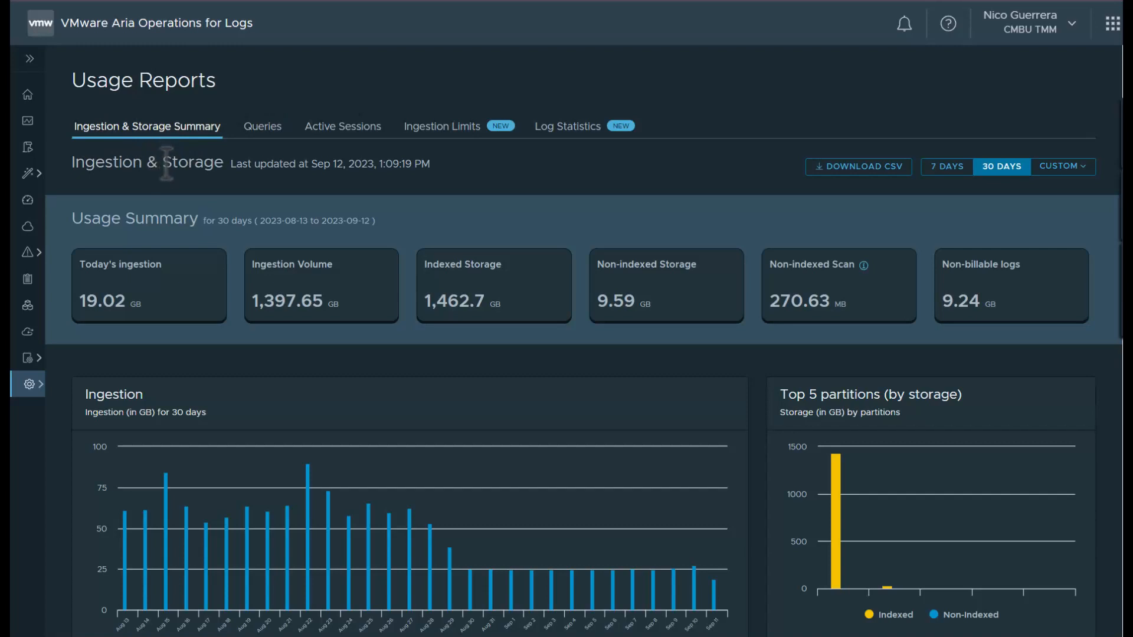
Show the Queries usage report: 726.03 GB scanned, 37 queries, 5 unique users.
{"action": "scroll", "scroll_direction": "down", "scroll_amount": 3}
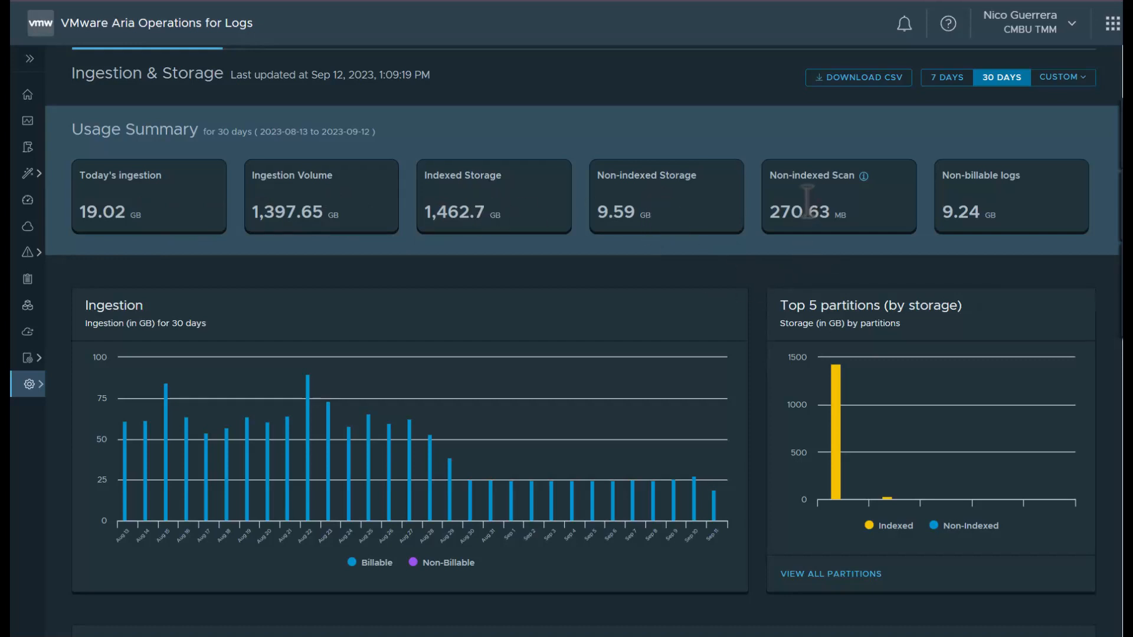
{"action": "mouse_move", "coordinate": [979, 210]}
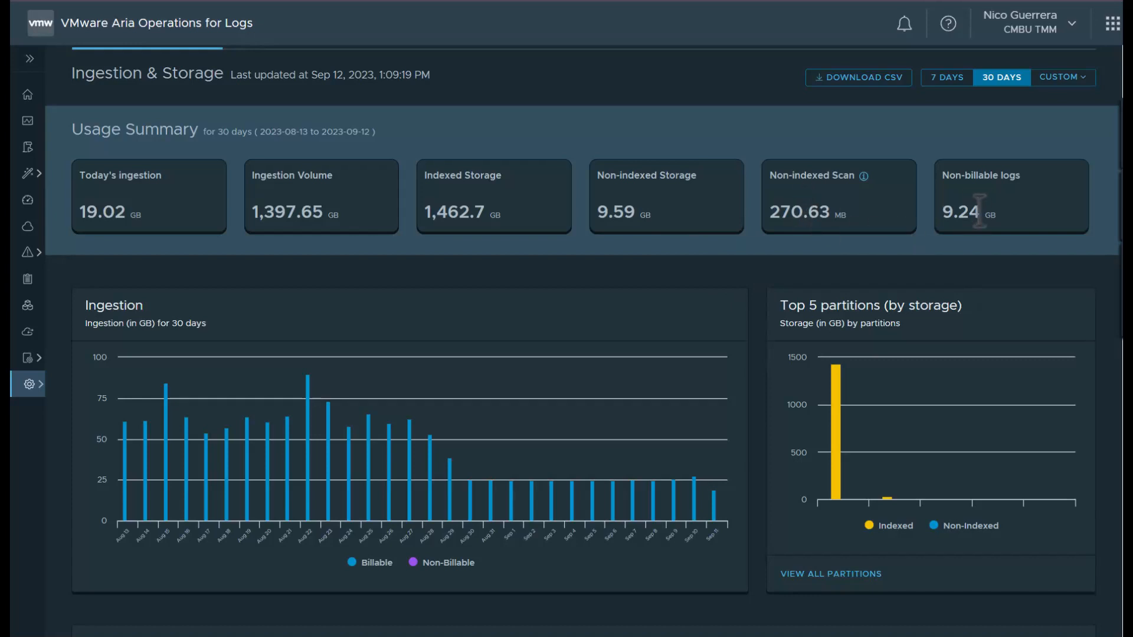
{"action": "scroll", "scroll_direction": "down", "scroll_amount": 3}
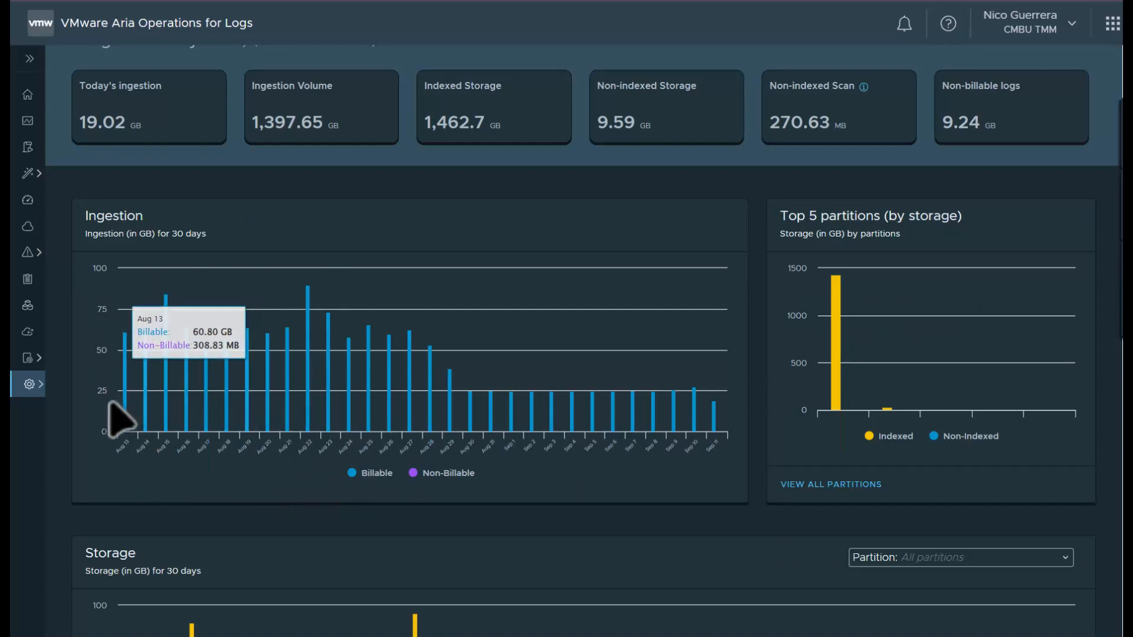
{"action": "mouse_move", "coordinate": [303, 397]}
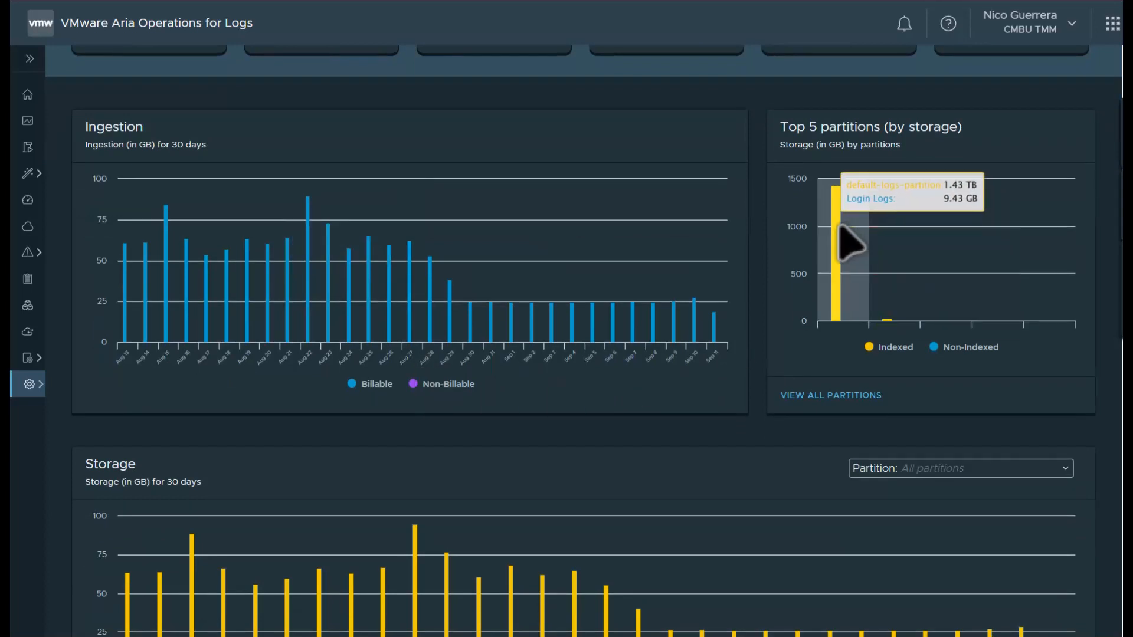
{"action": "mouse_move", "coordinate": [838, 238]}
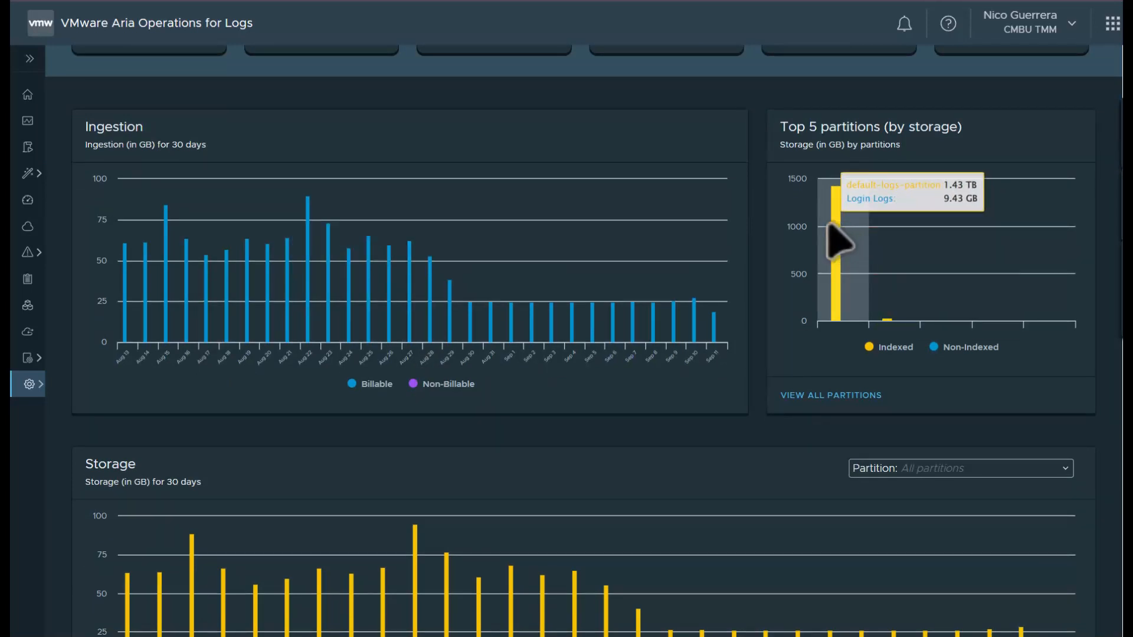
{"action": "mouse_move", "coordinate": [851, 256]}
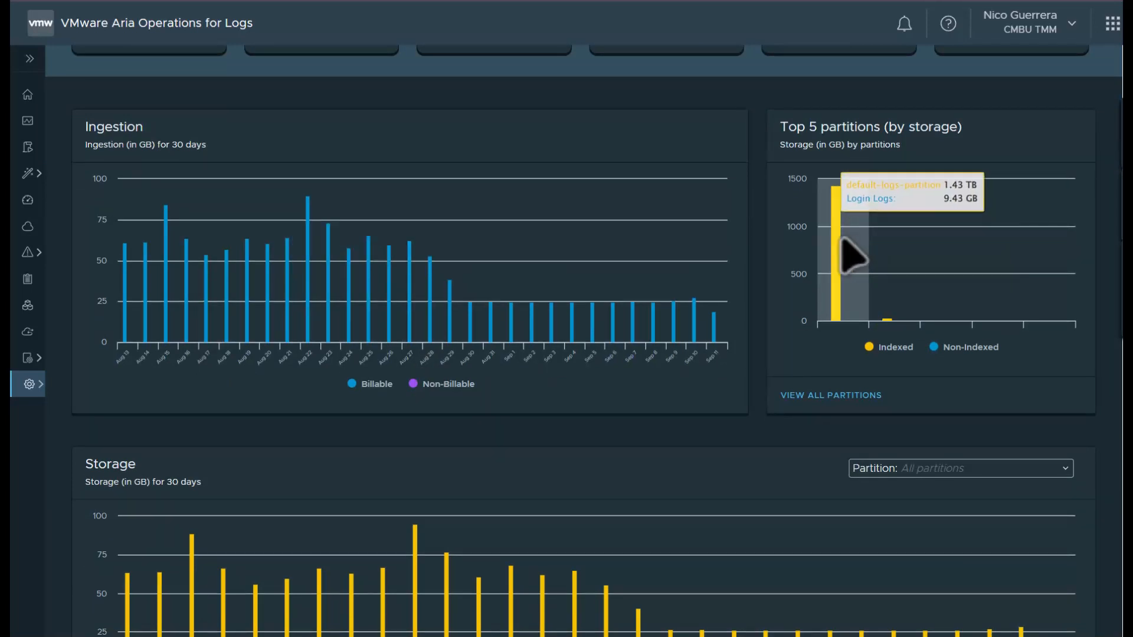
{"action": "mouse_move", "coordinate": [943, 279]}
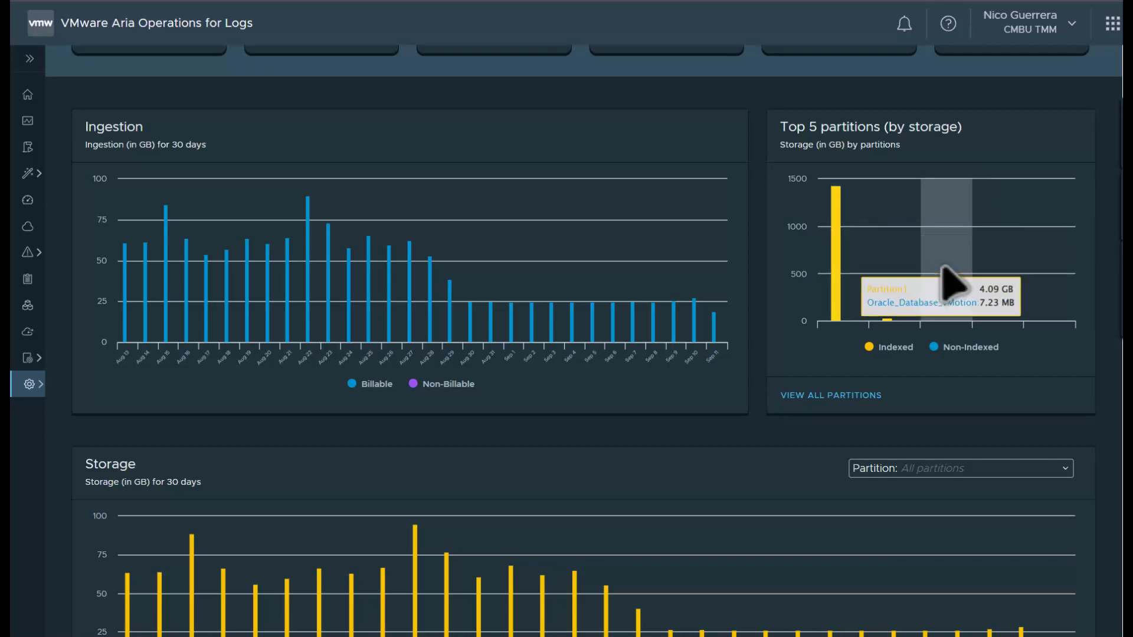
{"action": "mouse_move", "coordinate": [690, 365]}
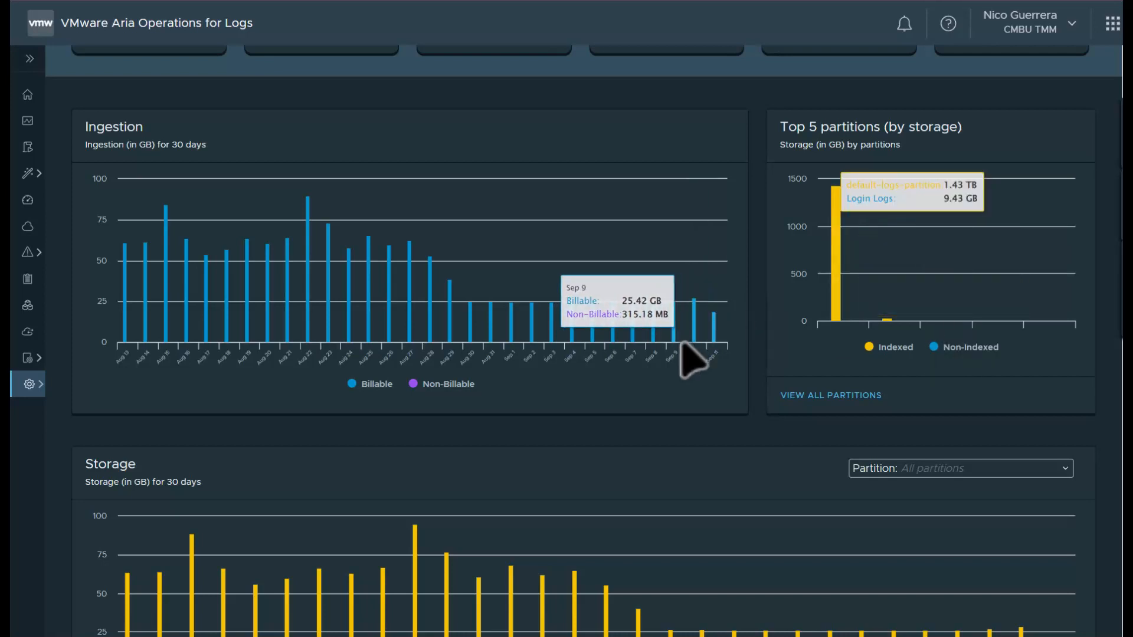
{"action": "scroll", "scroll_direction": "down", "scroll_amount": 3}
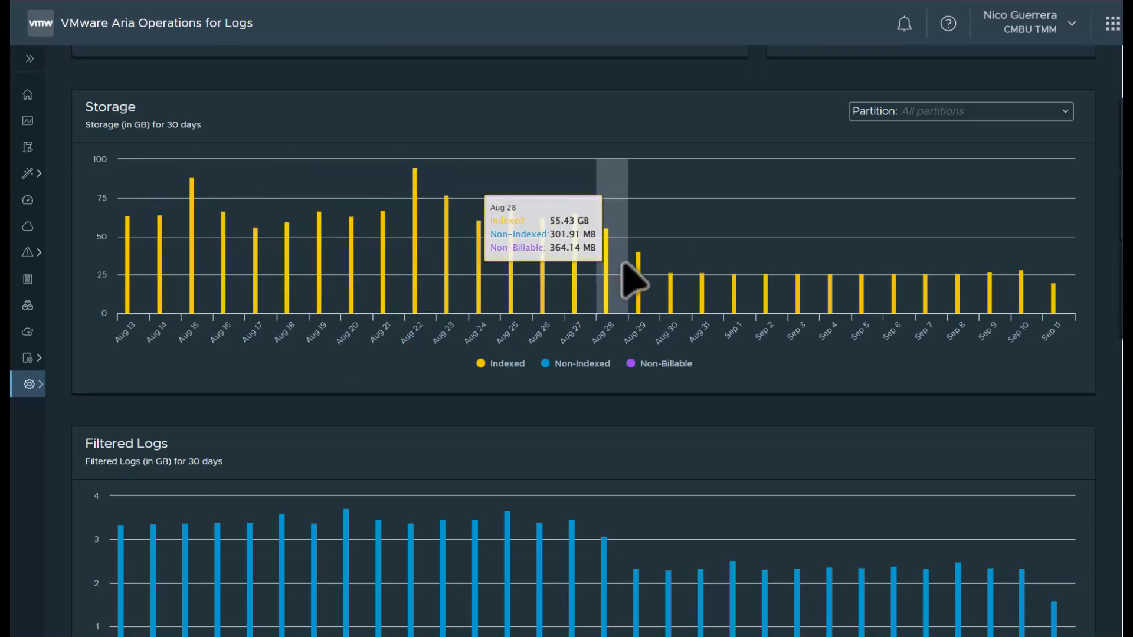
{"action": "mouse_move", "coordinate": [784, 303]}
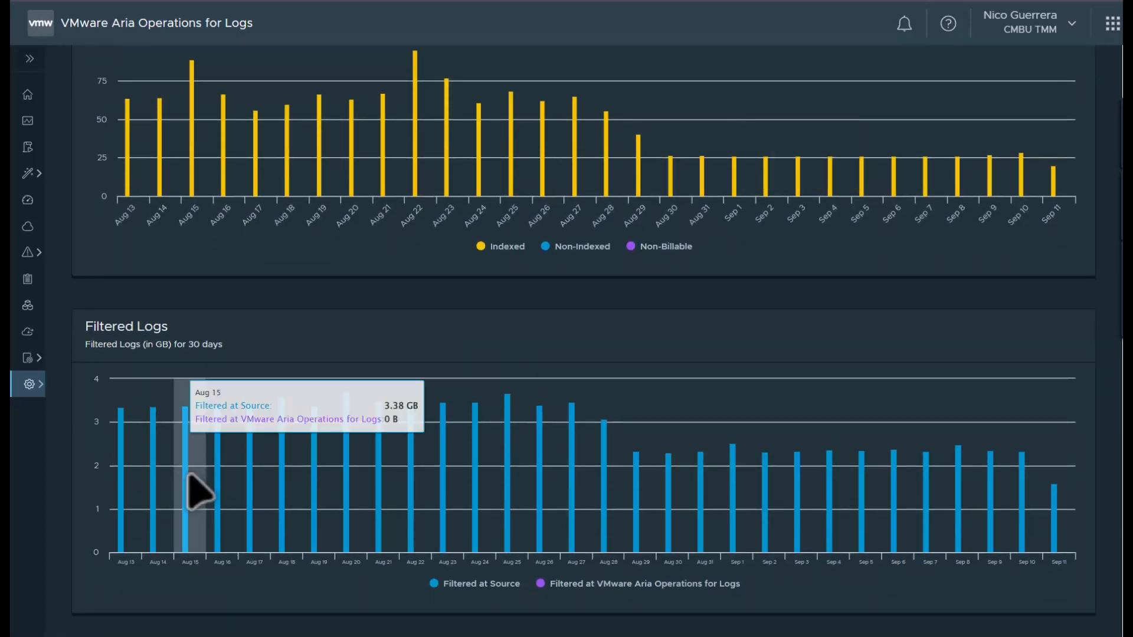
{"action": "mouse_move", "coordinate": [157, 480]}
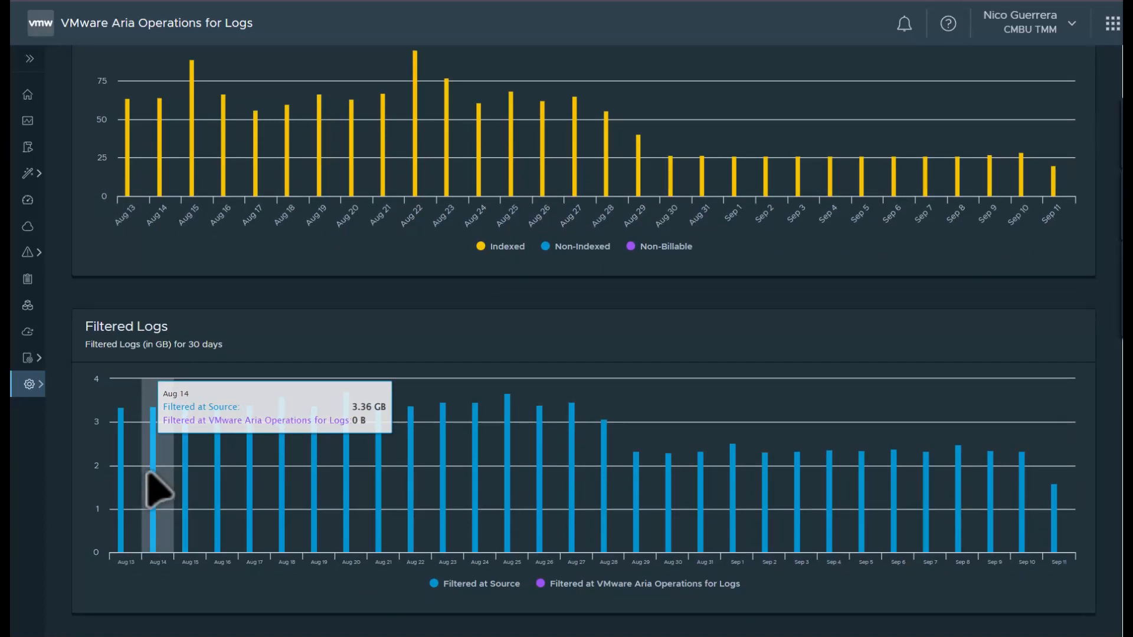
{"action": "mouse_move", "coordinate": [195, 495]}
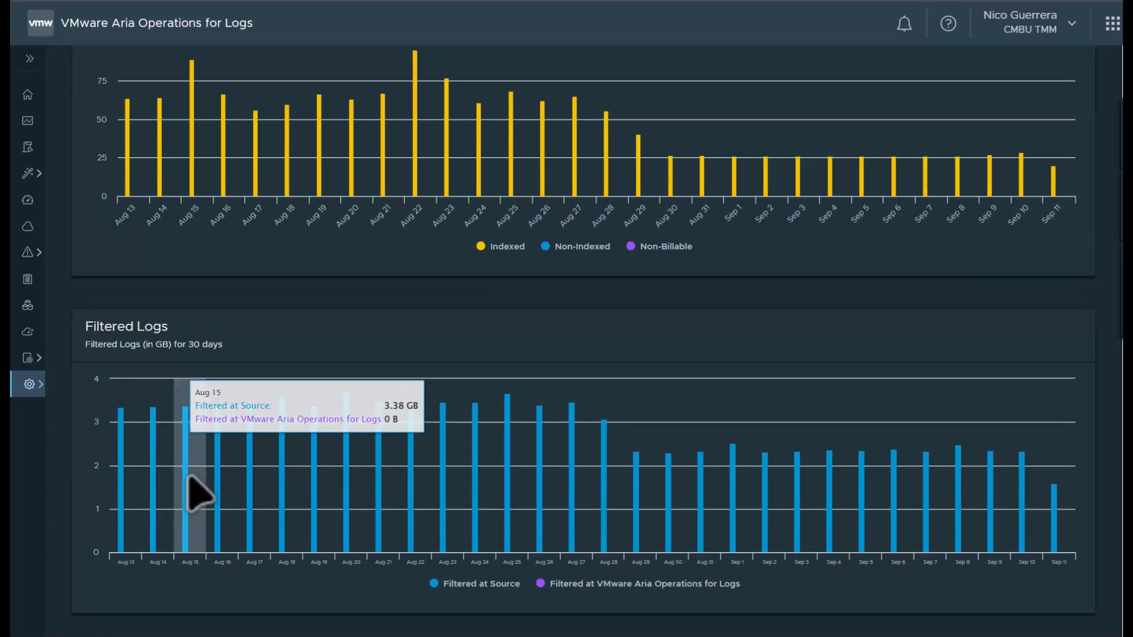
{"action": "mouse_move", "coordinate": [510, 498]}
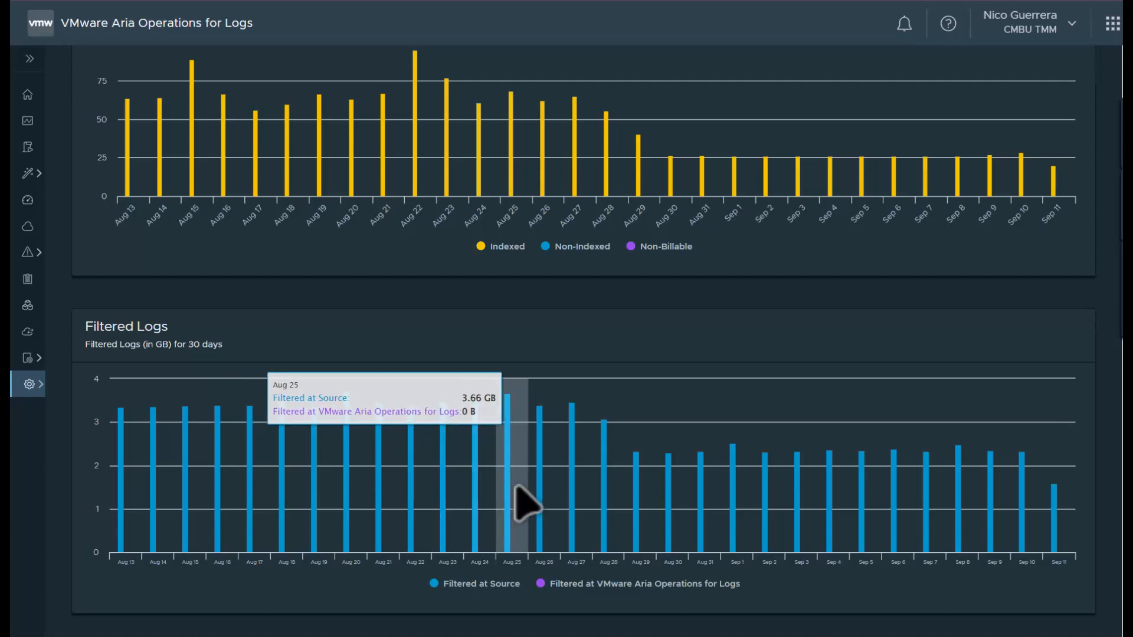
{"action": "mouse_move", "coordinate": [578, 506]}
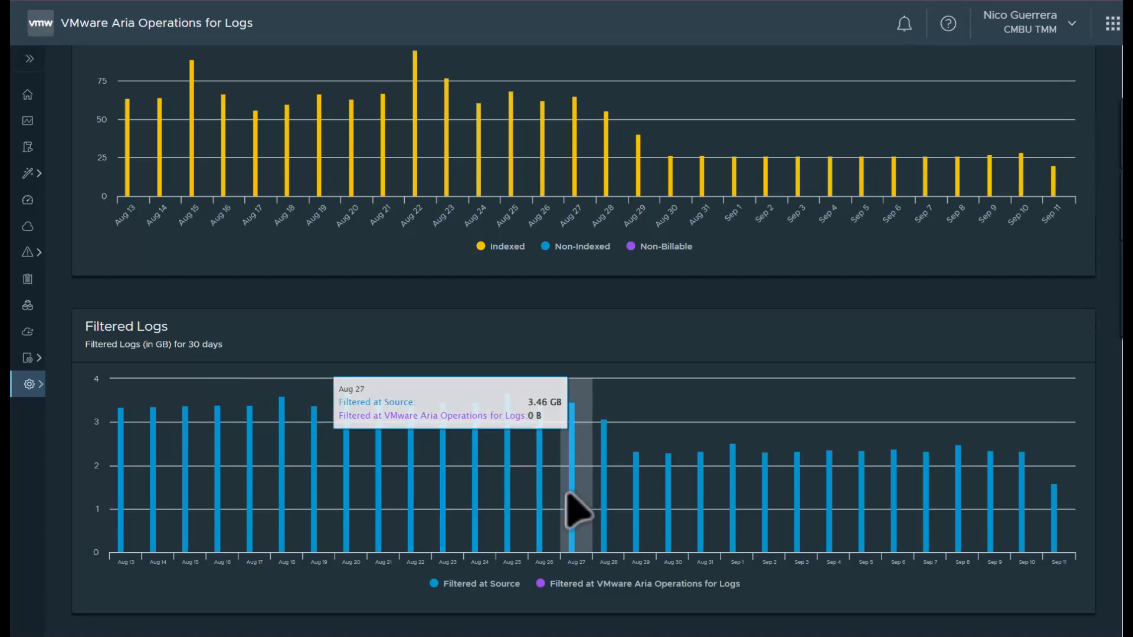
{"action": "mouse_move", "coordinate": [584, 510]}
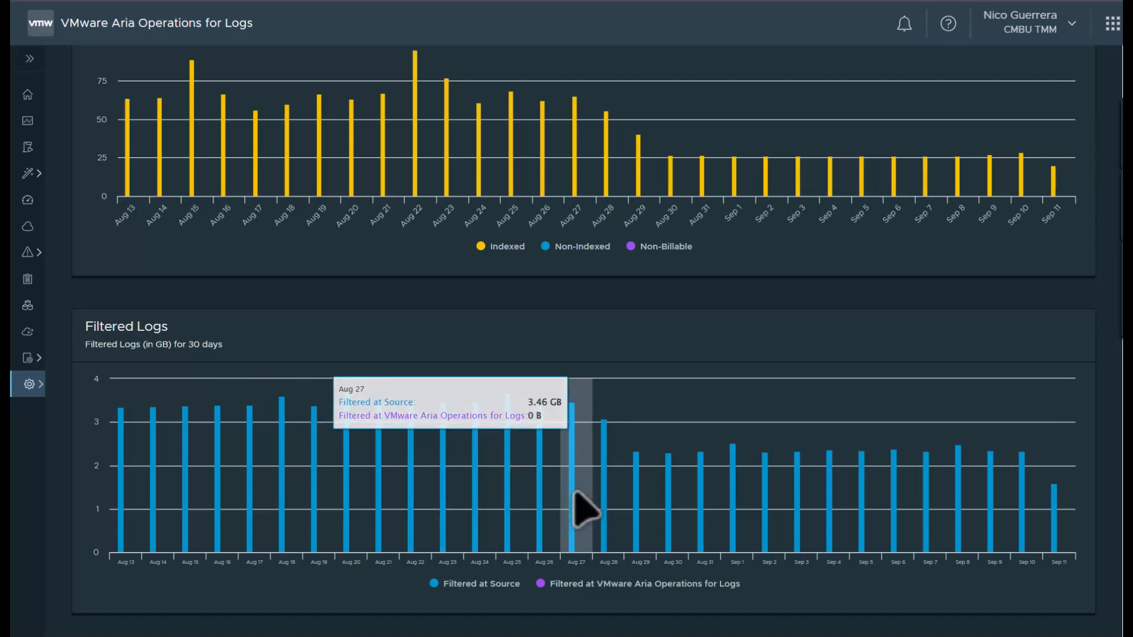
{"action": "mouse_move", "coordinate": [350, 515]}
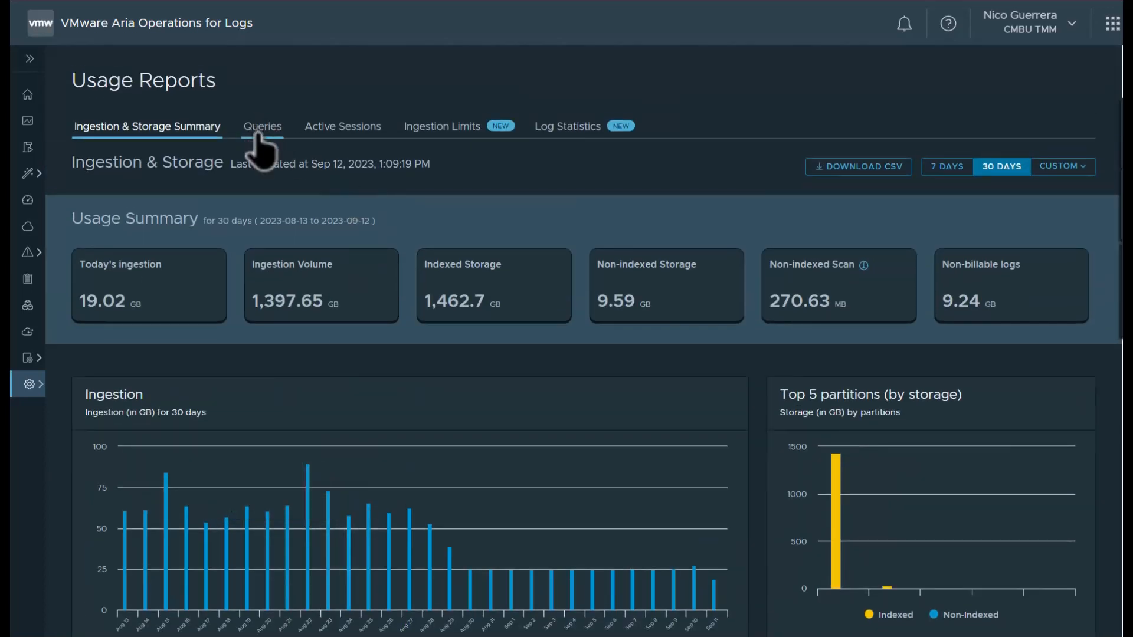
{"action": "left_click", "coordinate": [262, 126]}
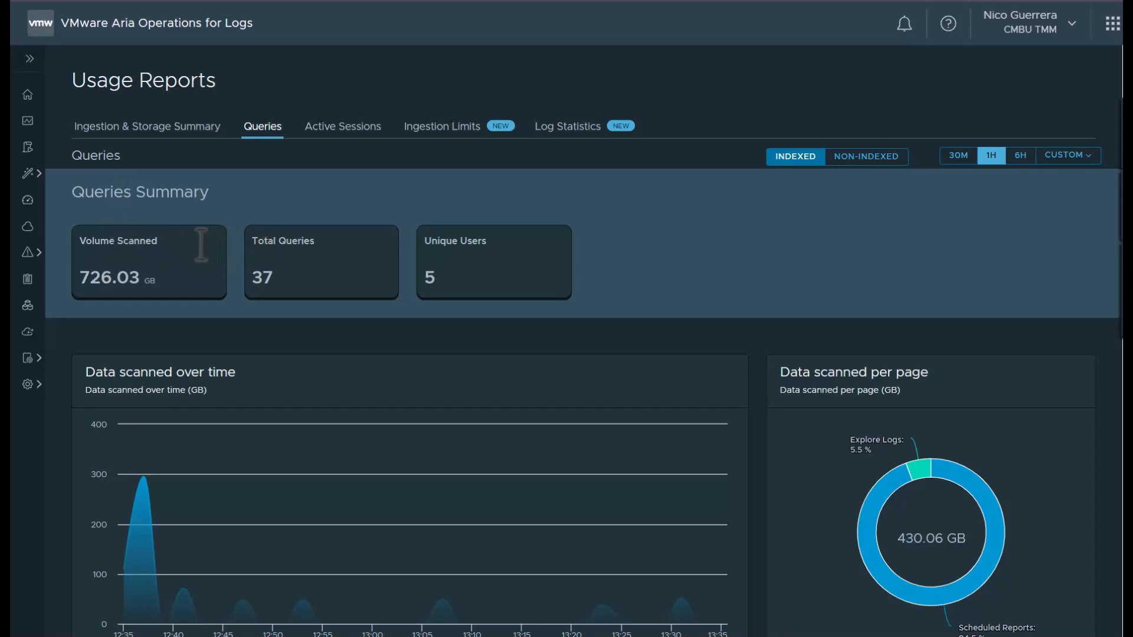
{"action": "mouse_move", "coordinate": [476, 272]}
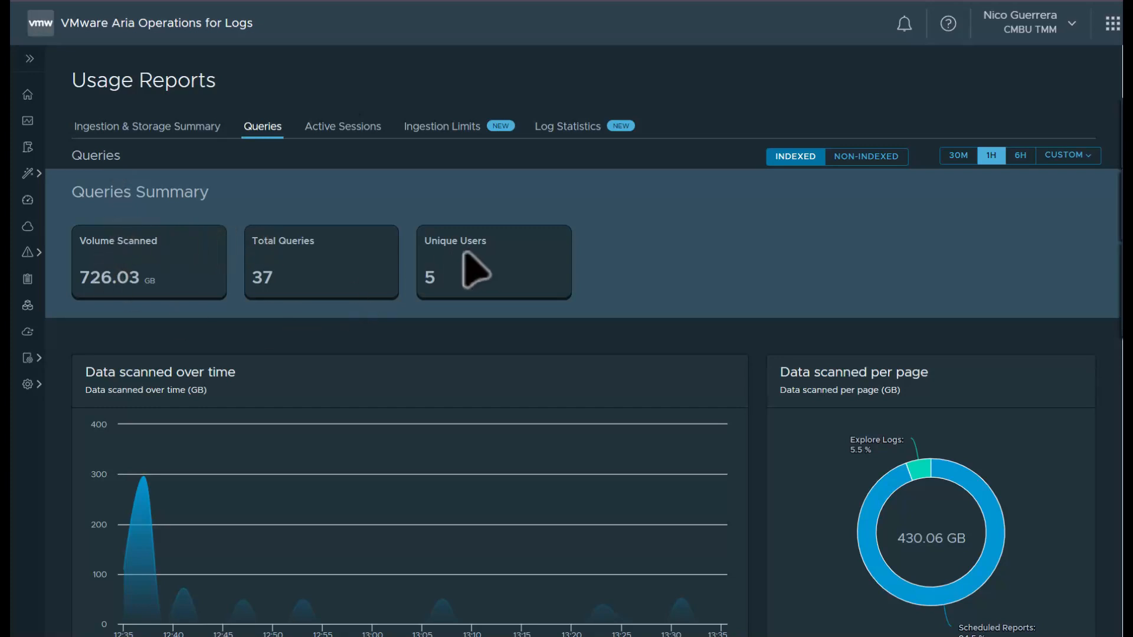
{"action": "mouse_move", "coordinate": [888, 225]}
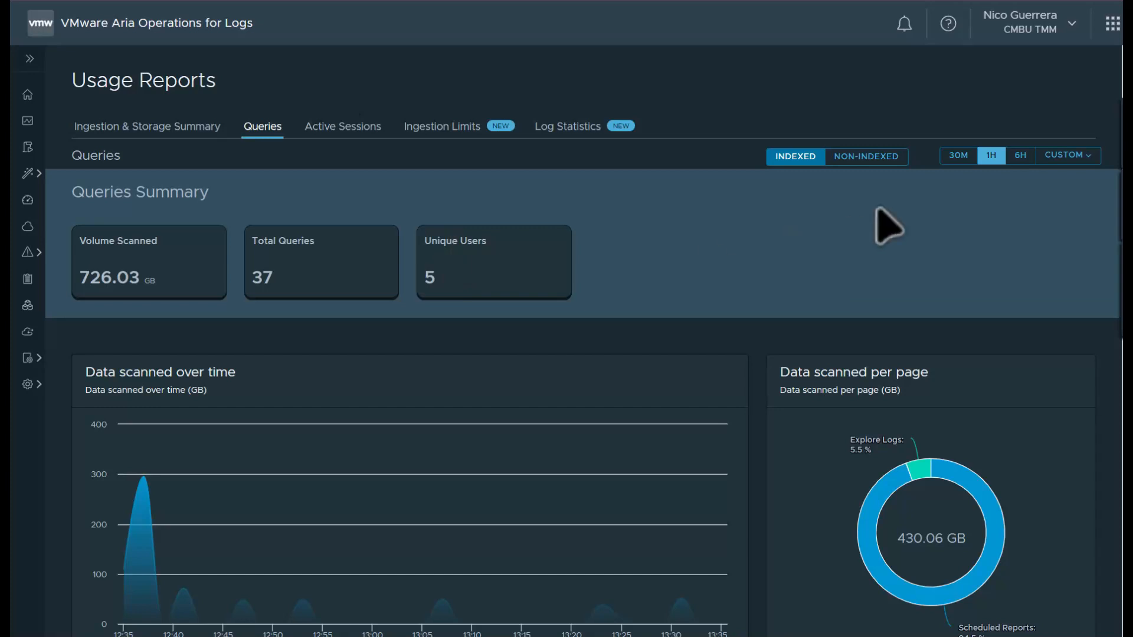
{"action": "scroll", "scroll_direction": "down", "scroll_amount": 3}
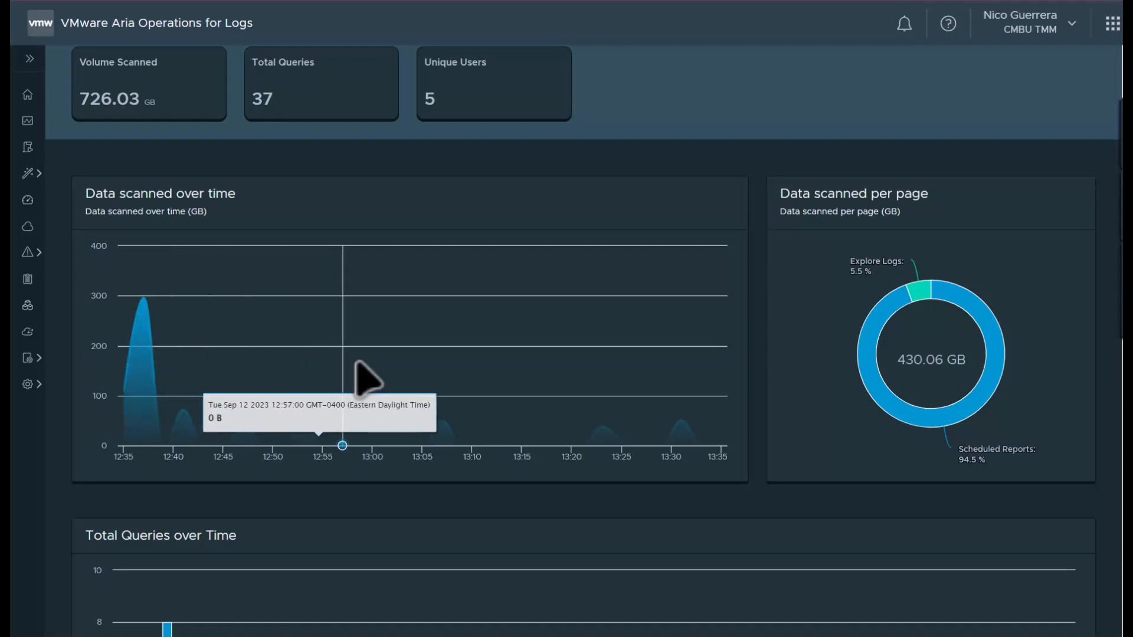
{"action": "mouse_move", "coordinate": [256, 361]}
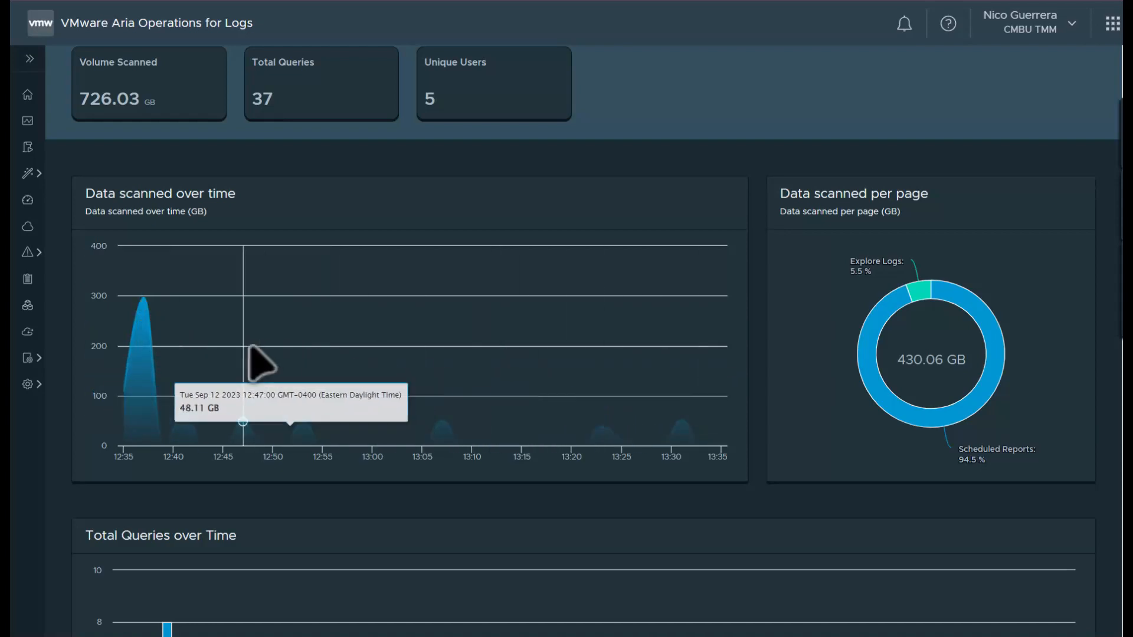
{"action": "mouse_move", "coordinate": [144, 345]}
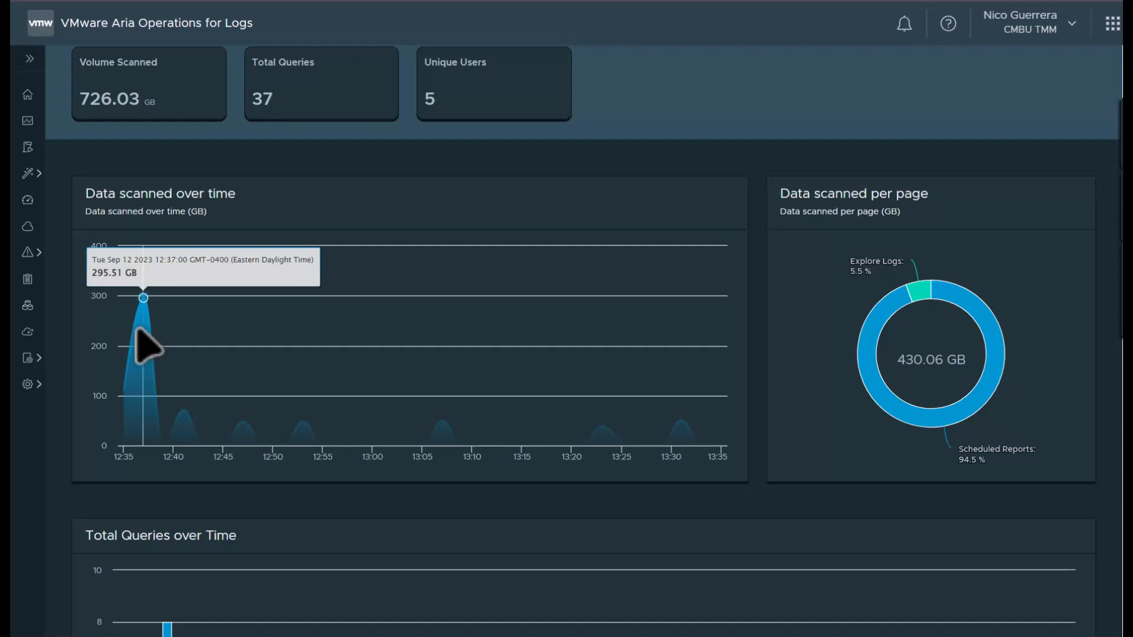
{"action": "mouse_move", "coordinate": [931, 391]}
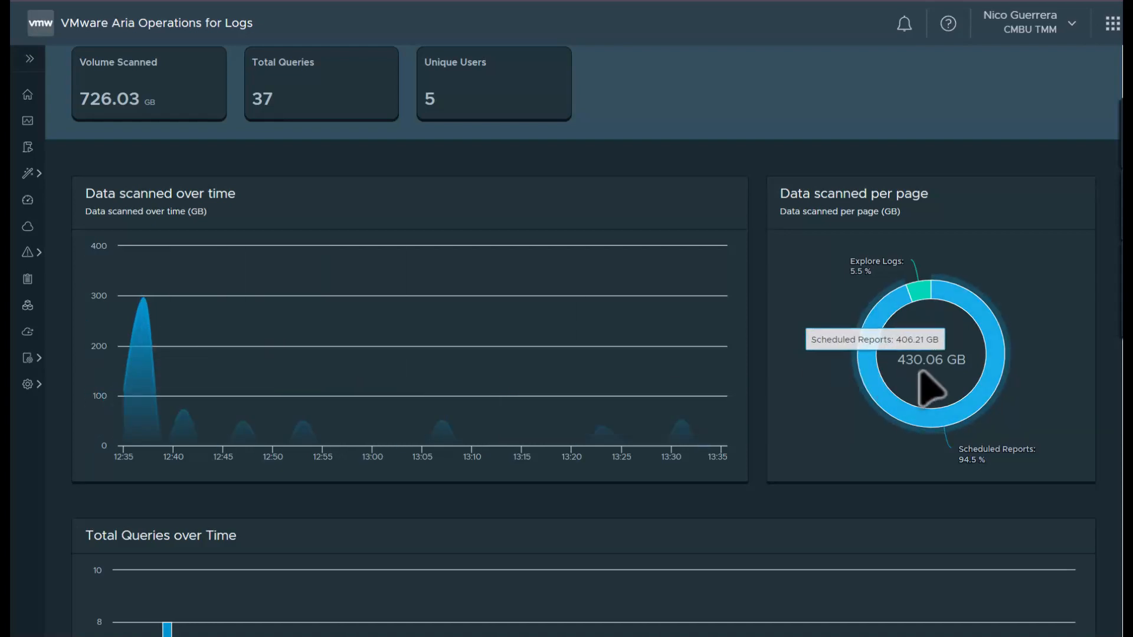
{"action": "mouse_move", "coordinate": [994, 333]}
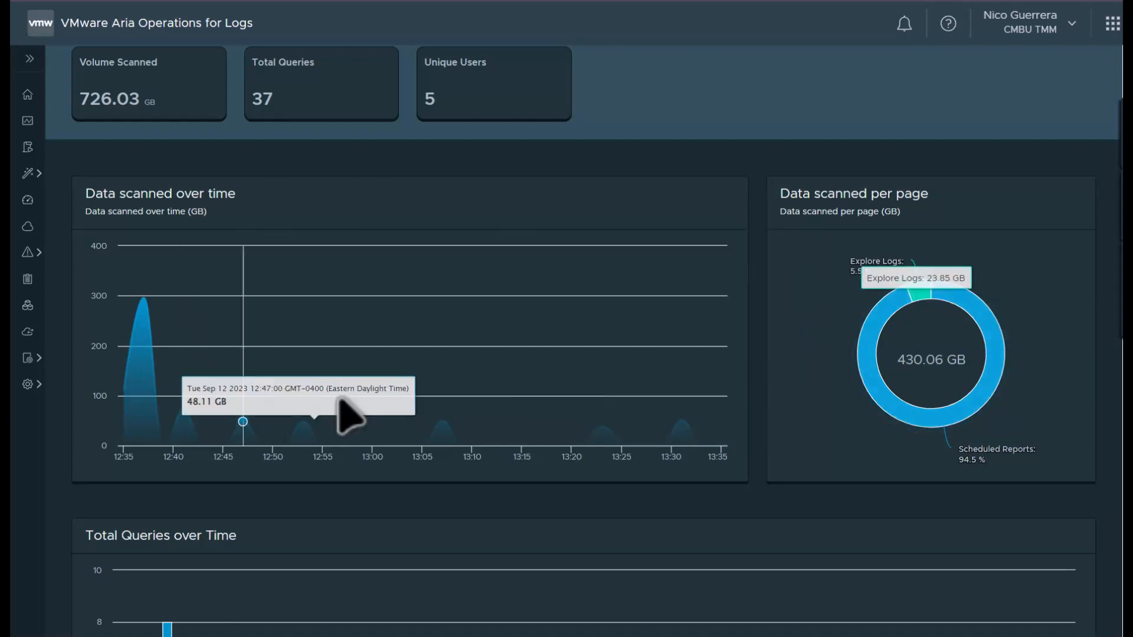
{"action": "mouse_move", "coordinate": [925, 306]}
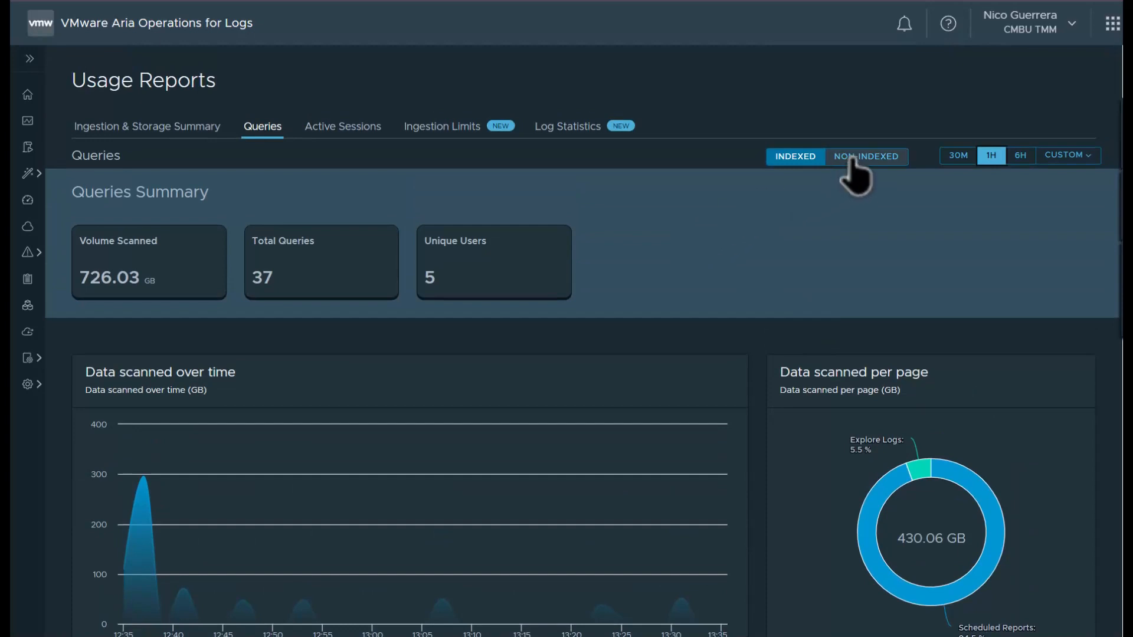
{"action": "left_click", "coordinate": [865, 156]}
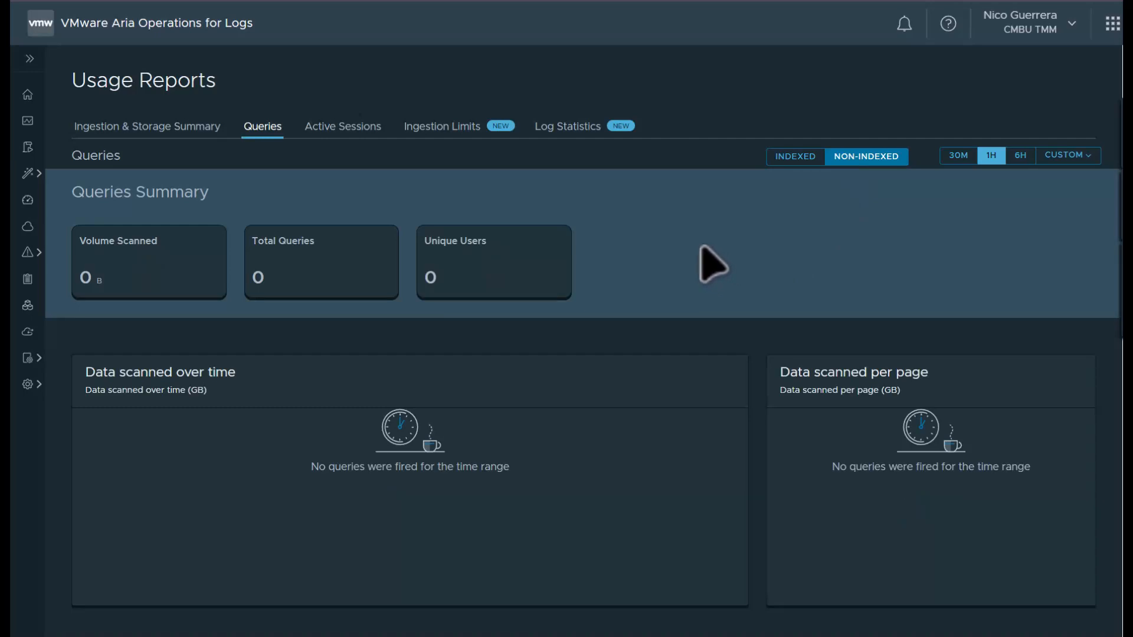
{"action": "mouse_move", "coordinate": [843, 272]}
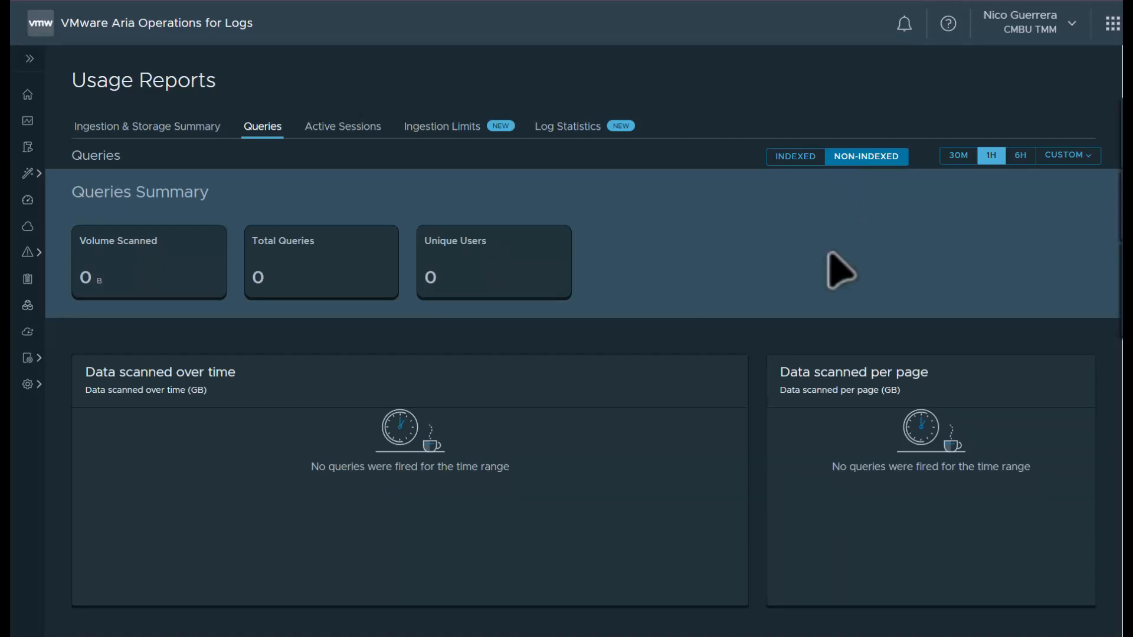
{"action": "left_click", "coordinate": [794, 156]}
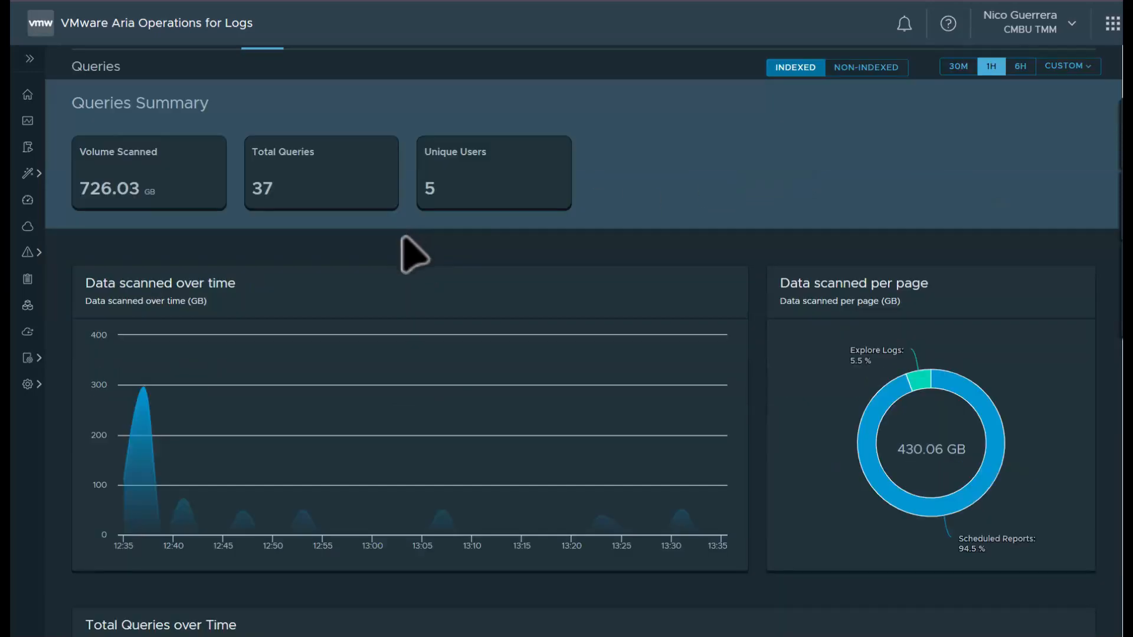
{"action": "scroll", "scroll_direction": "down", "scroll_amount": 3}
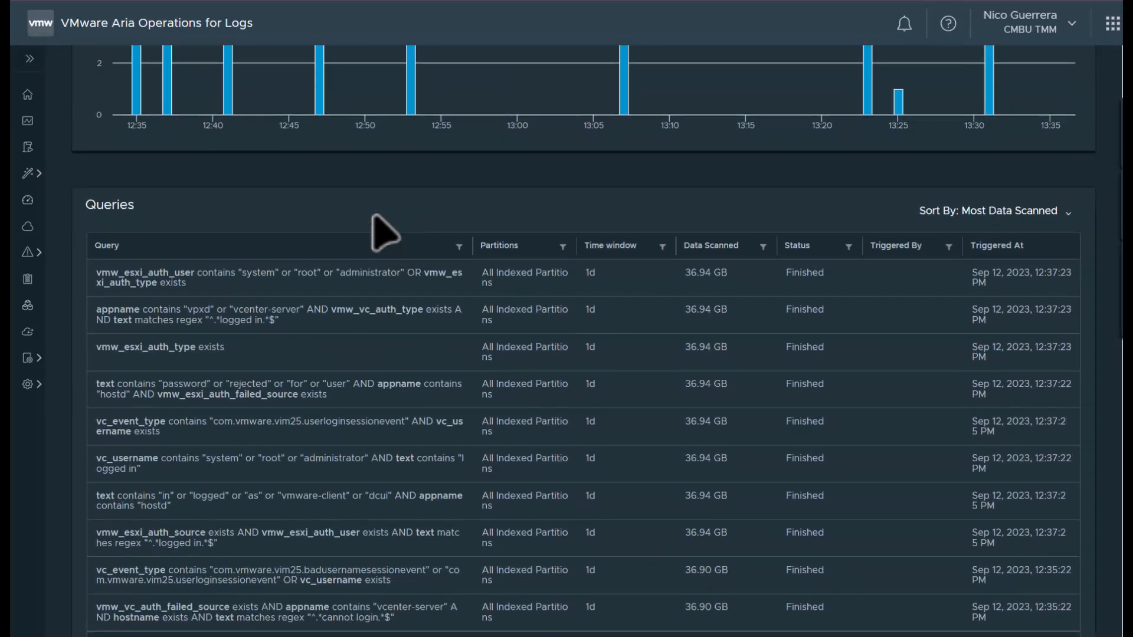
{"action": "mouse_move", "coordinate": [741, 282]}
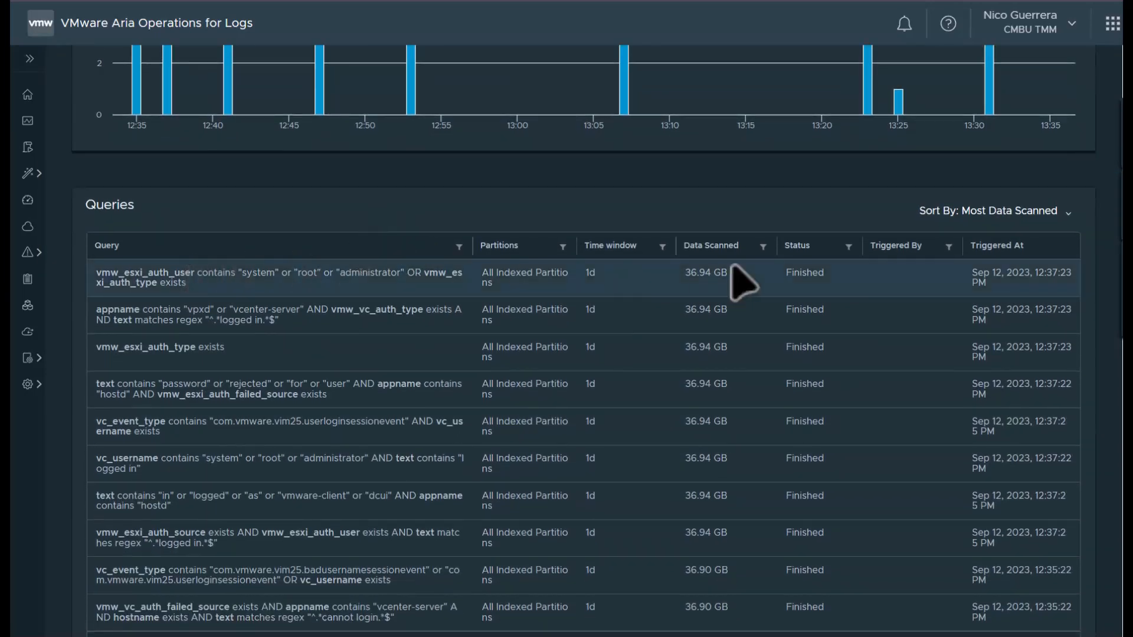
{"action": "mouse_move", "coordinate": [708, 280]}
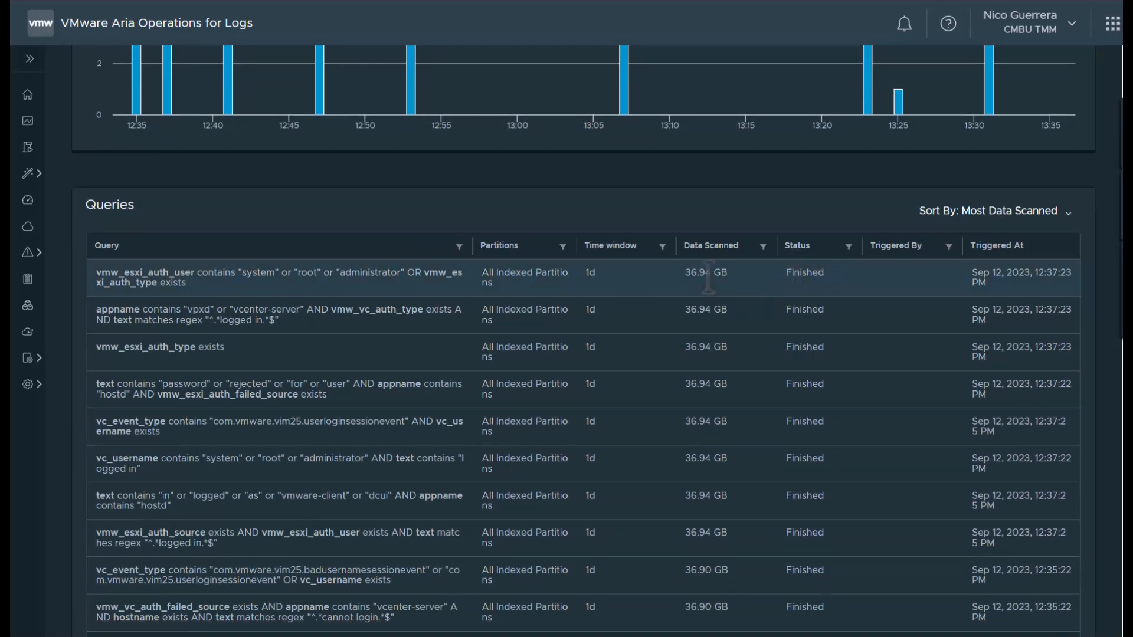
{"action": "mouse_move", "coordinate": [647, 318]}
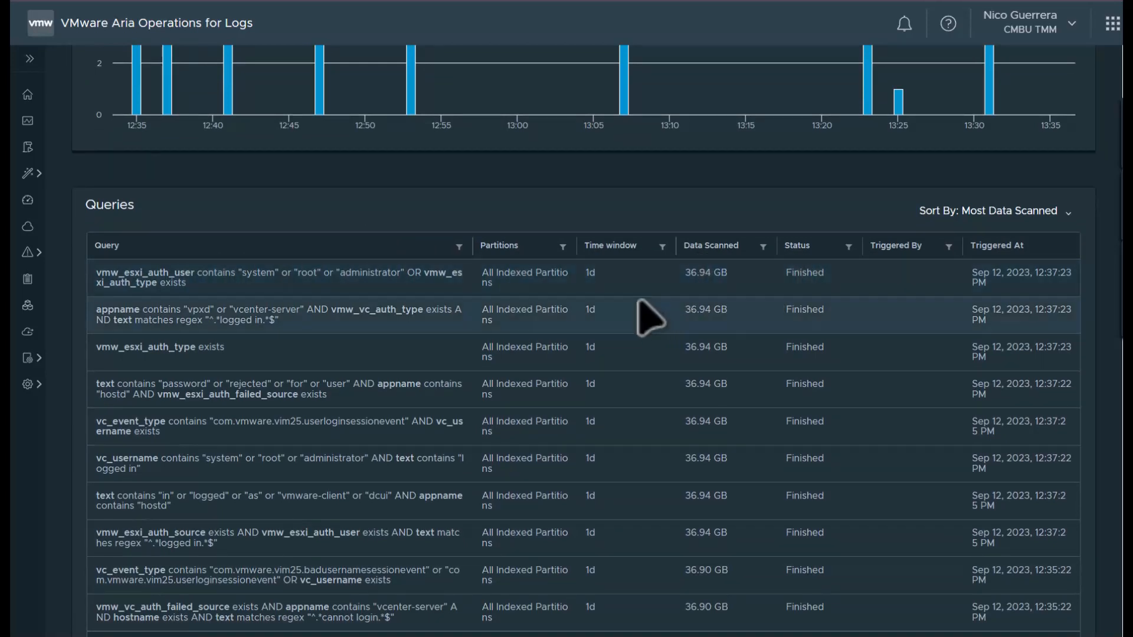
{"action": "scroll", "scroll_direction": "down", "scroll_amount": 3}
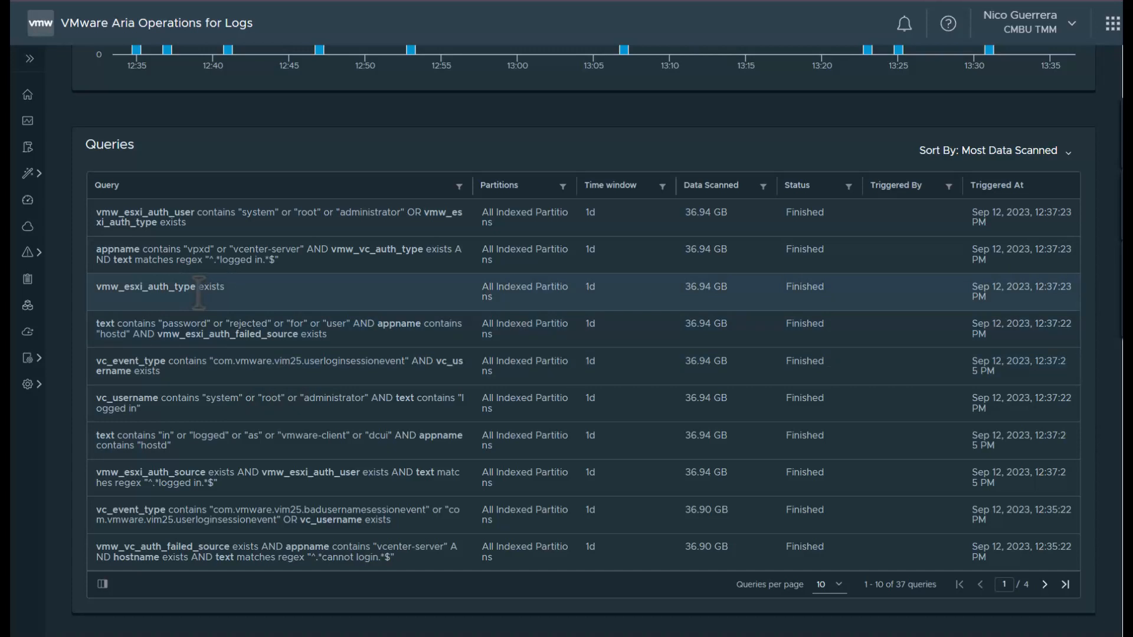
{"action": "left_click", "coordinate": [217, 292]}
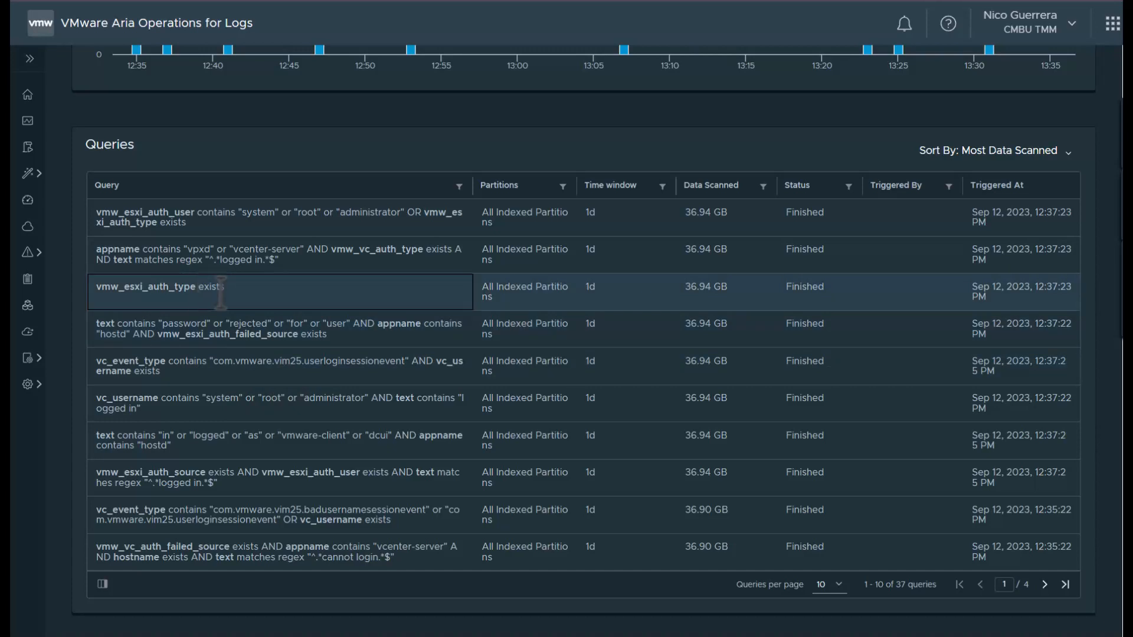
{"action": "mouse_move", "coordinate": [260, 307]}
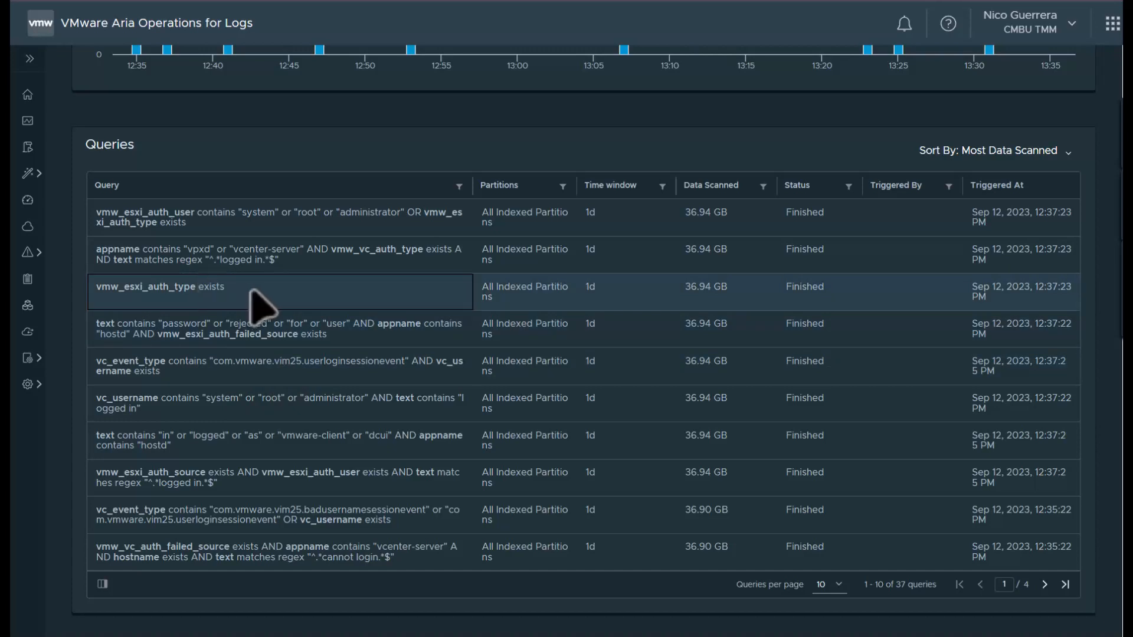
{"action": "mouse_move", "coordinate": [273, 310]}
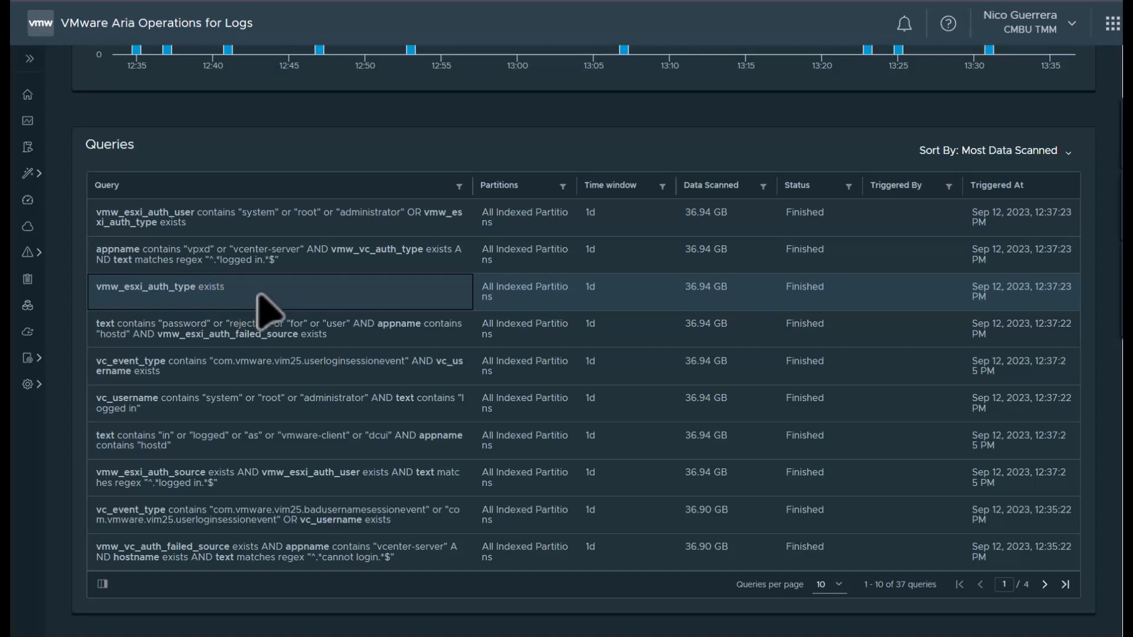
View the Active Sessions report, then move on to the Ingestion Limits settings.
{"action": "left_click", "coordinate": [342, 126]}
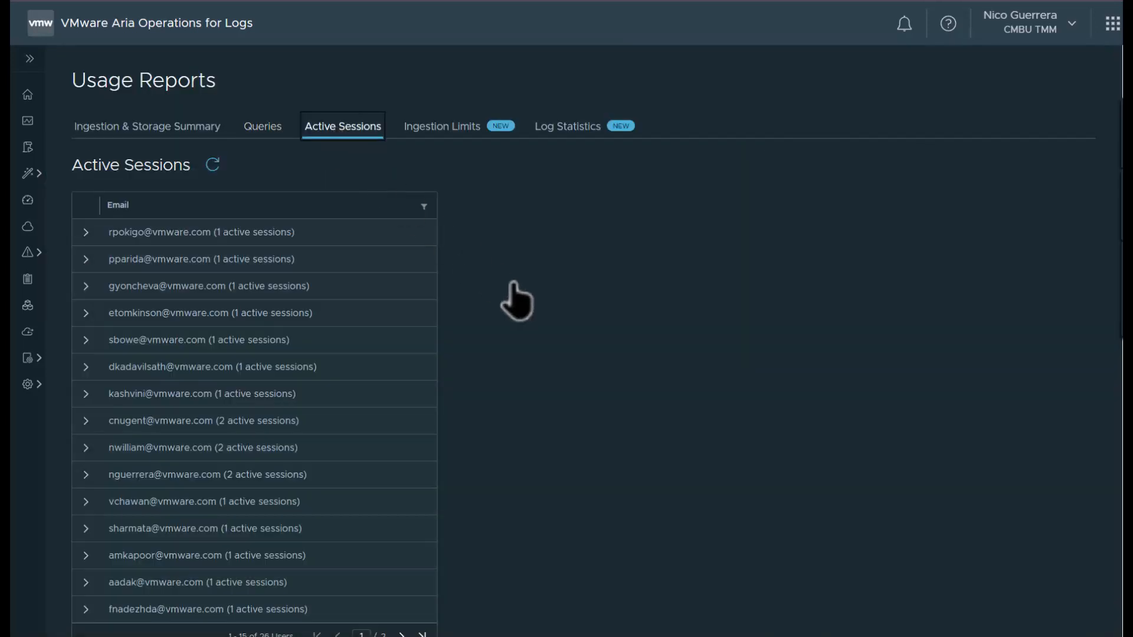
{"action": "mouse_move", "coordinate": [567, 339]}
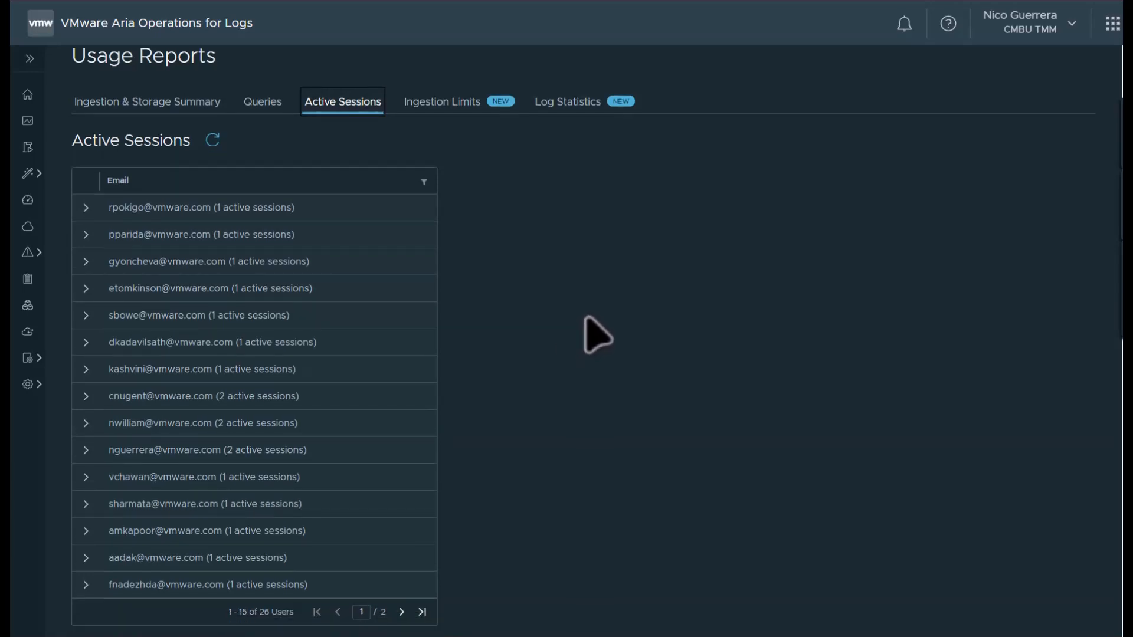
{"action": "left_click", "coordinate": [87, 208]}
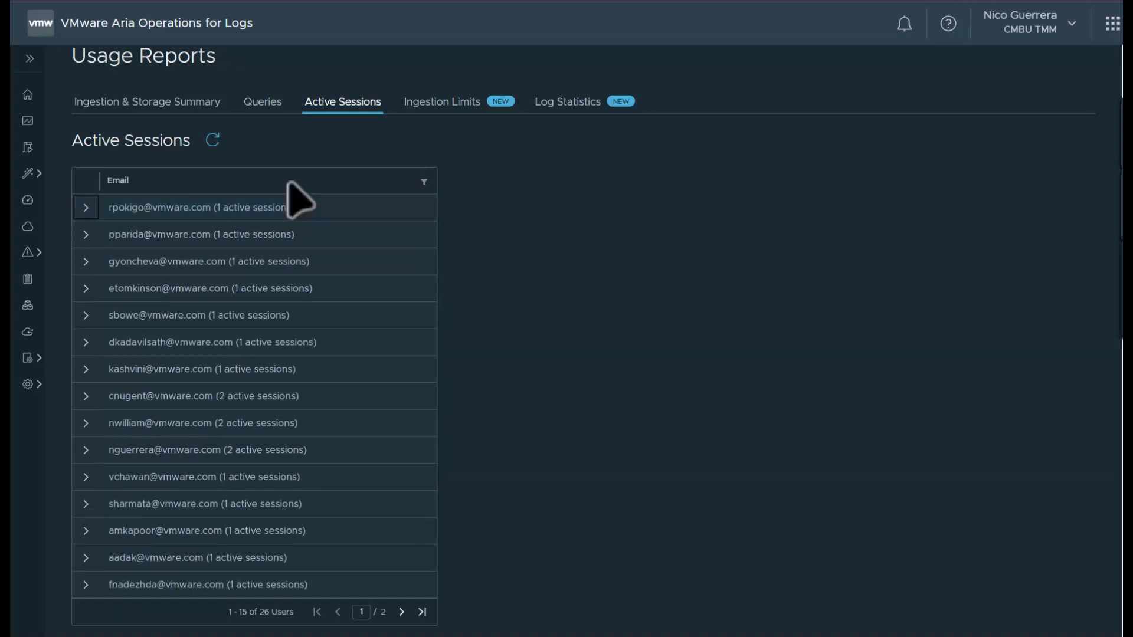
{"action": "left_click", "coordinate": [441, 101]}
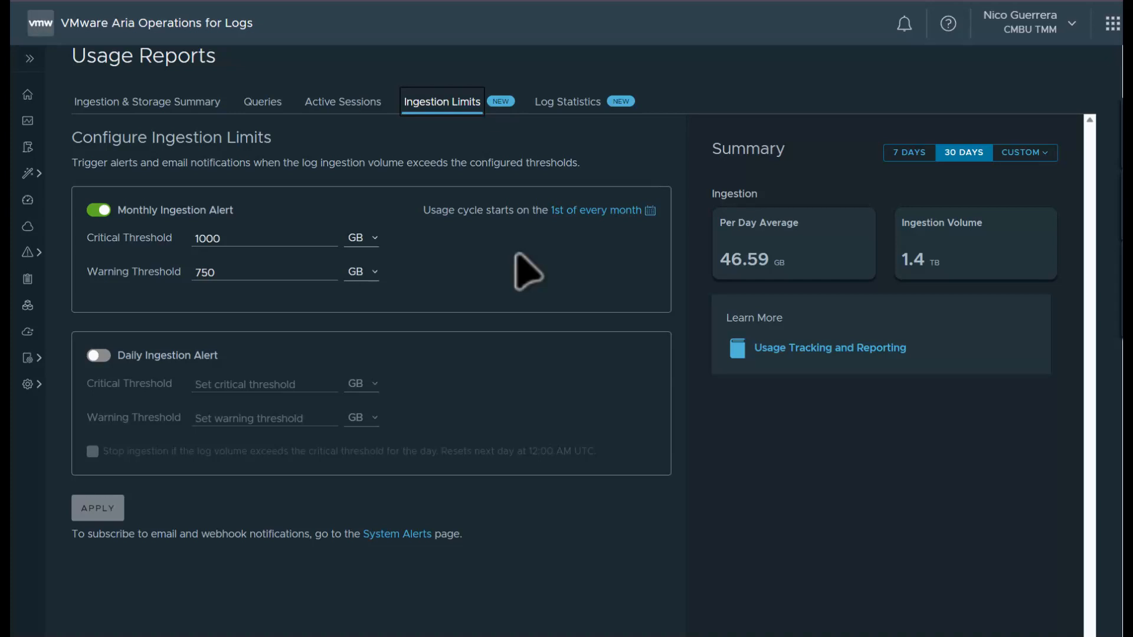
{"action": "mouse_move", "coordinate": [551, 259]}
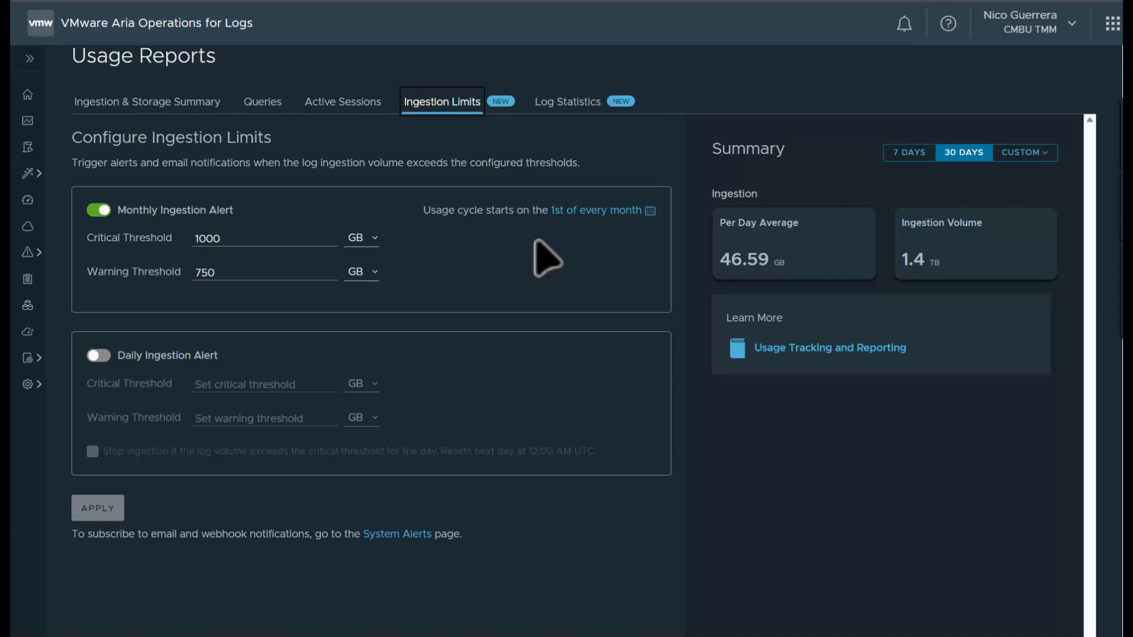
{"action": "mouse_move", "coordinate": [510, 276]}
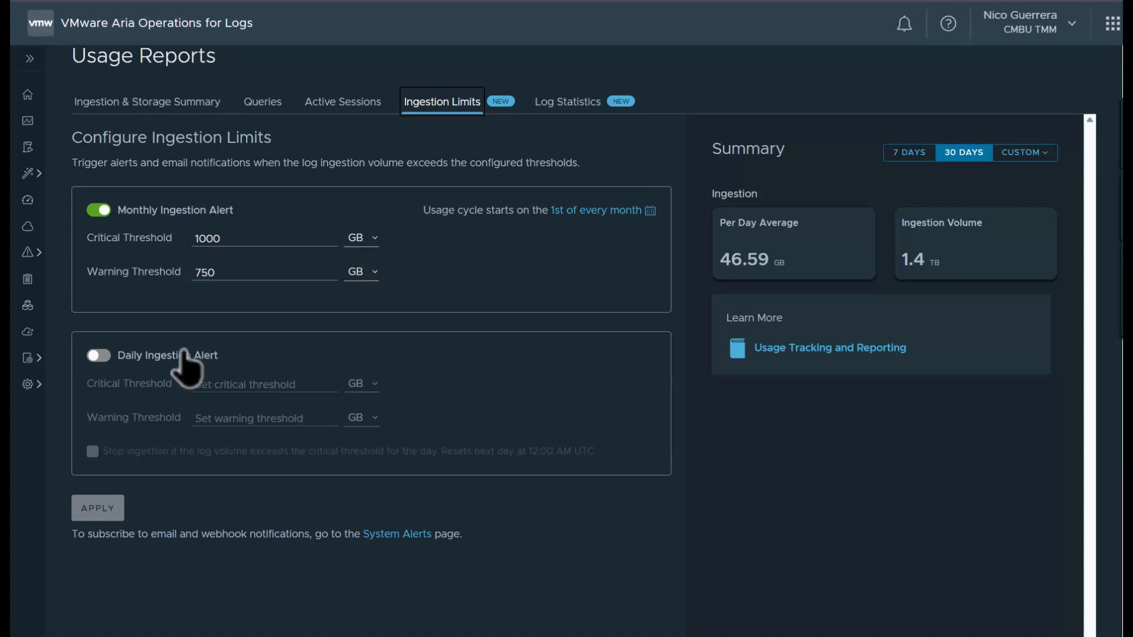
{"action": "mouse_move", "coordinate": [368, 361]}
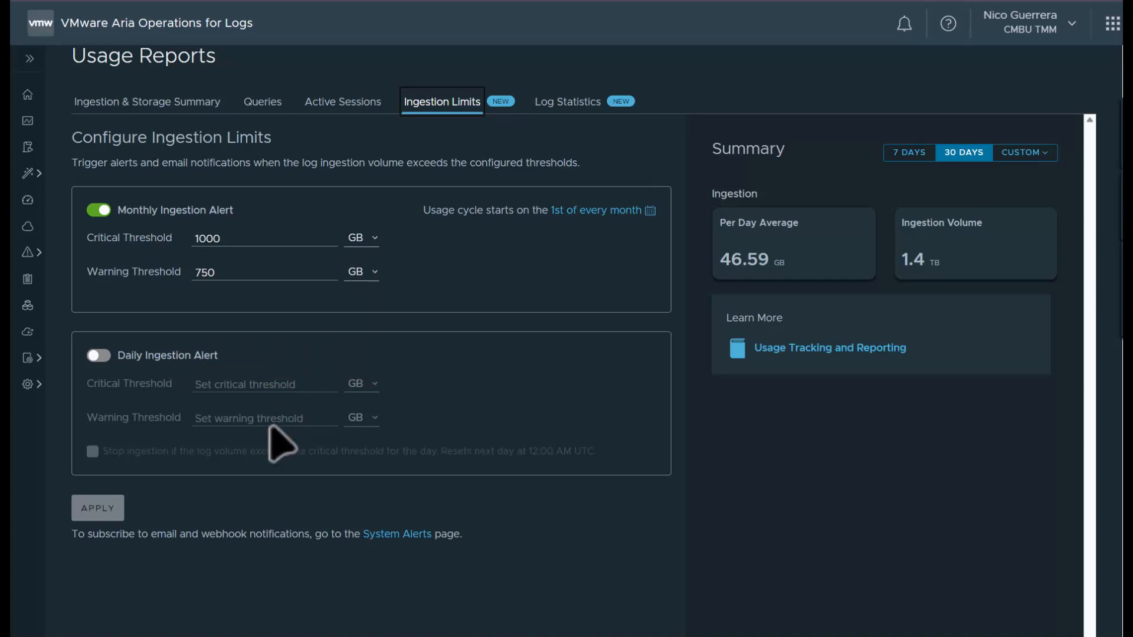
Review the monthly alert thresholds (1000 GB / 750 GB) and the 30-day ingestion summary.
{"action": "scroll", "scroll_direction": "down", "scroll_amount": 3}
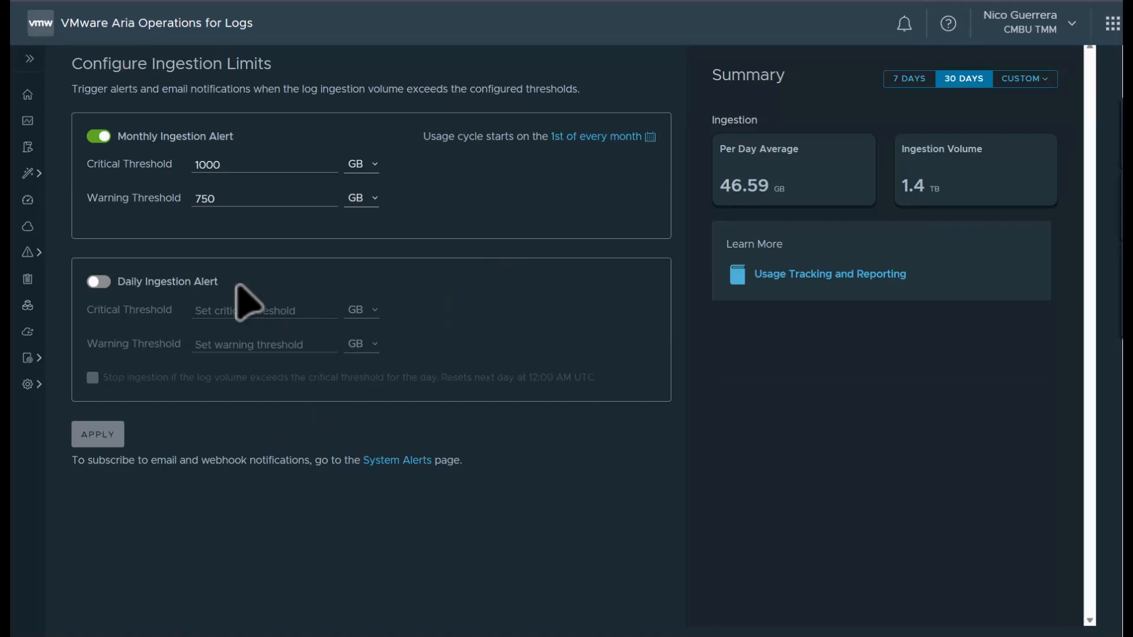
Enable the daily ingestion alert at 100 GB critical, 50 GB warning, stopping ingestion past critical.
{"action": "left_click", "coordinate": [98, 281]}
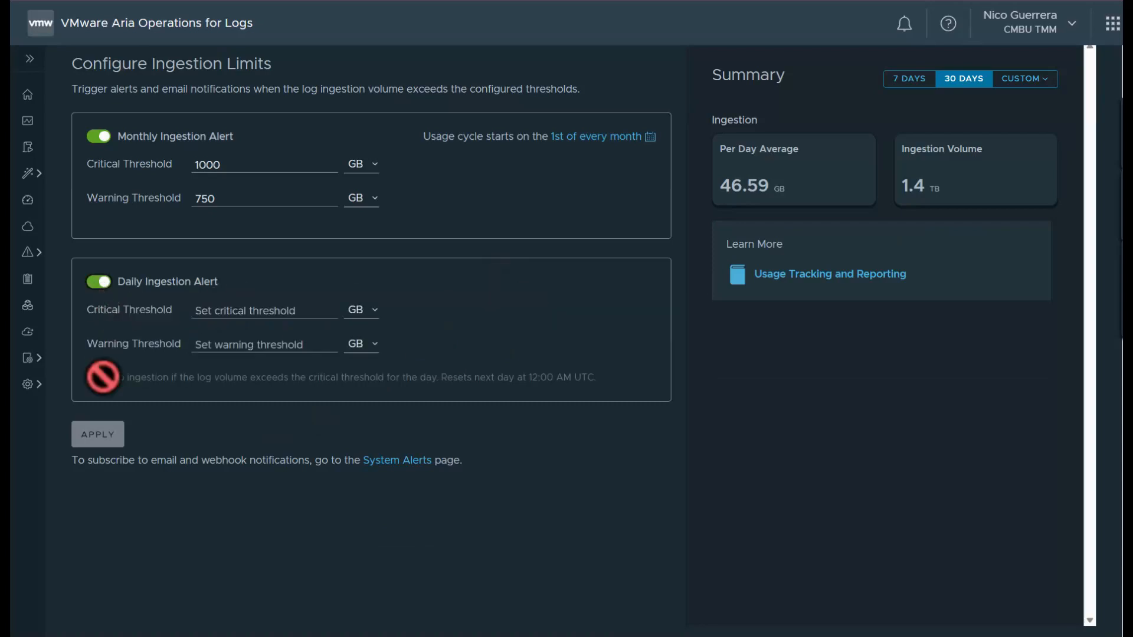
{"action": "left_click", "coordinate": [259, 310]}
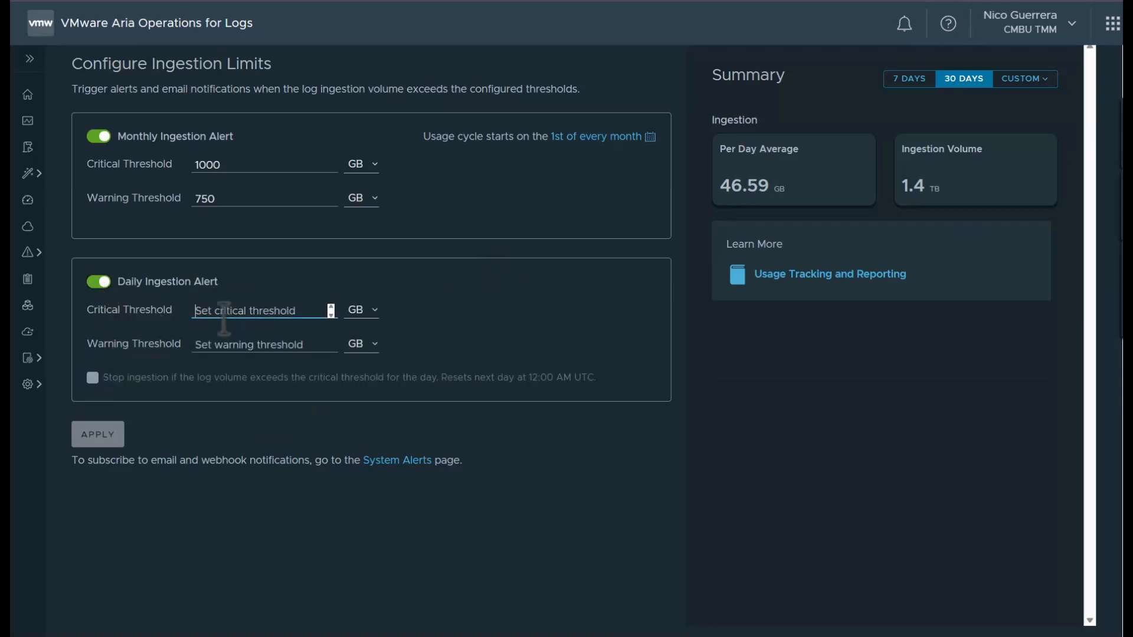
{"action": "left_click", "coordinate": [92, 377]}
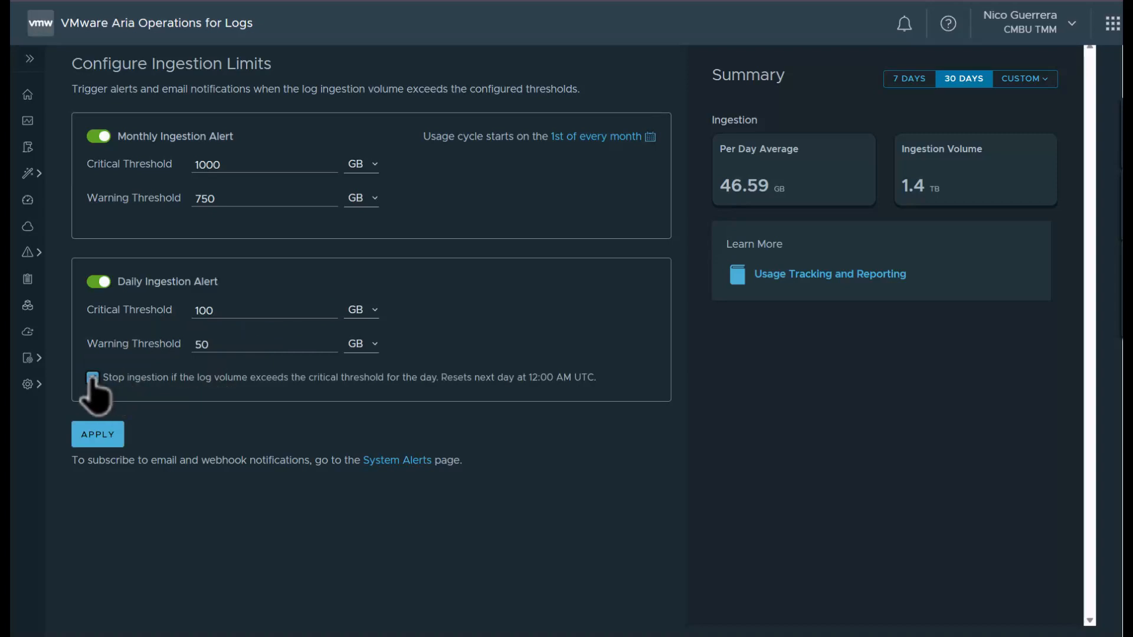
{"action": "left_click", "coordinate": [92, 378]}
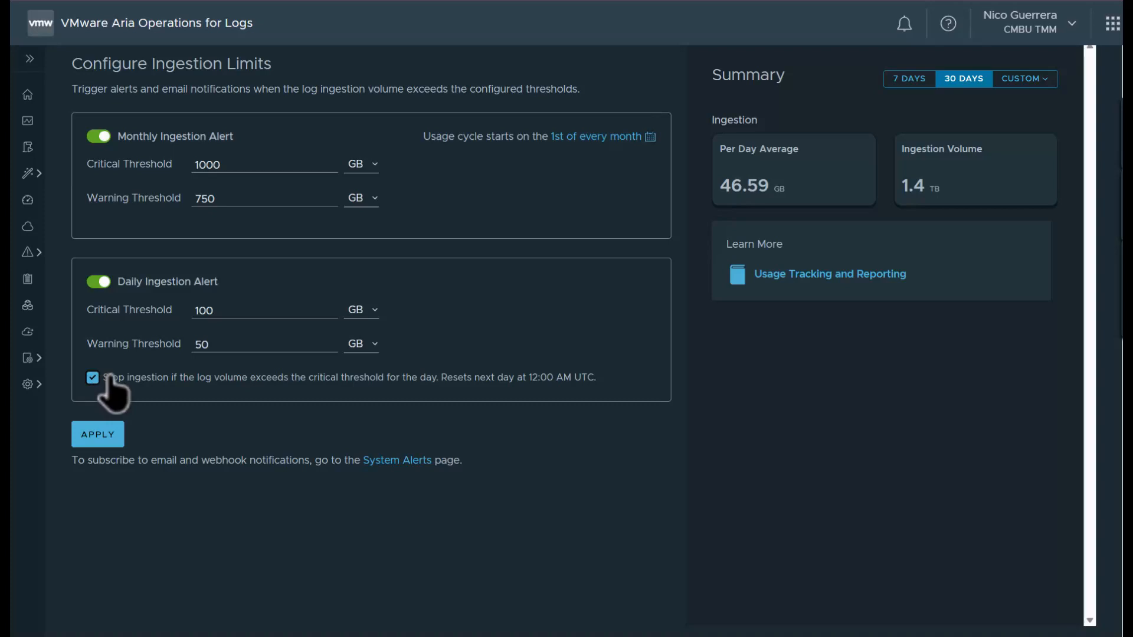
{"action": "left_click", "coordinate": [567, 126]}
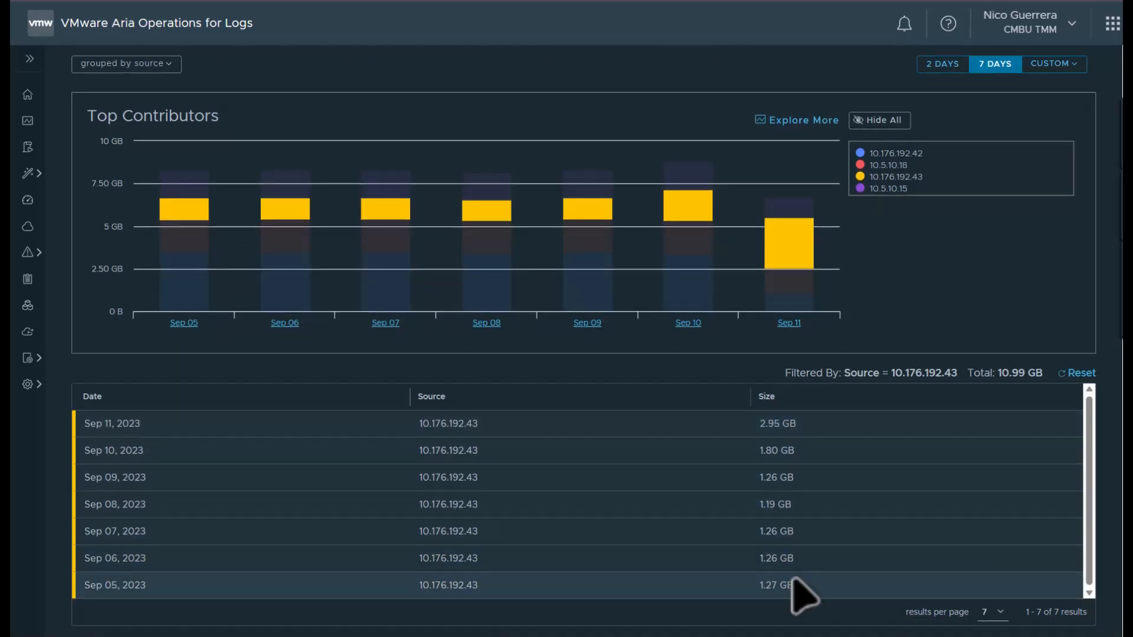
Clear the source filter so the 7-day top contributors report lists all four sources.
{"action": "left_click", "coordinate": [1080, 373]}
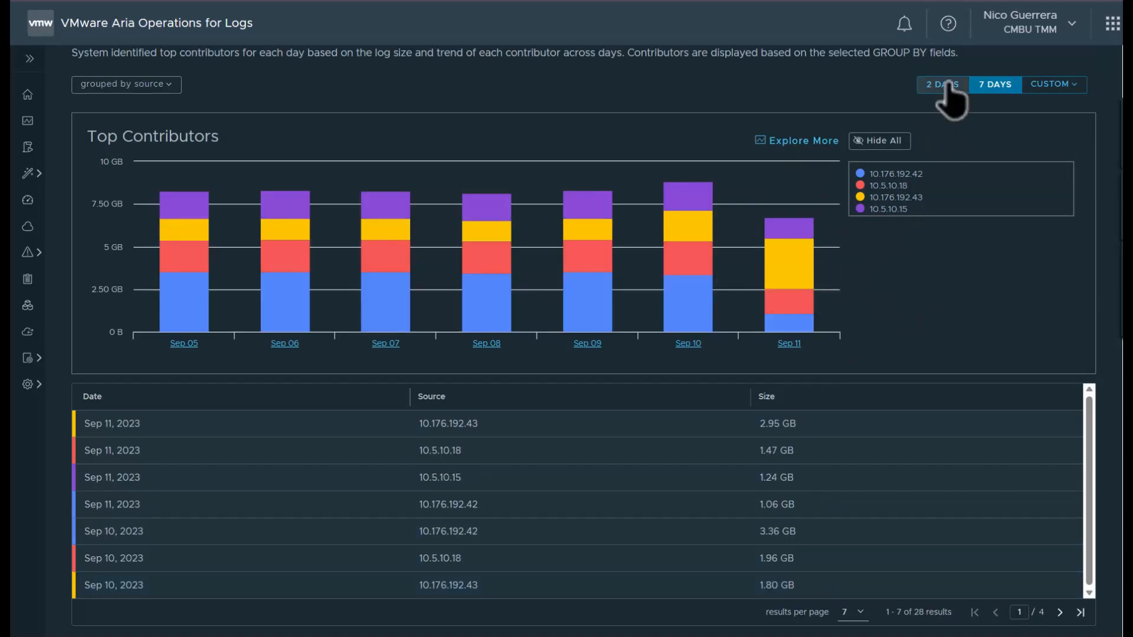
{"action": "left_click", "coordinate": [126, 84]}
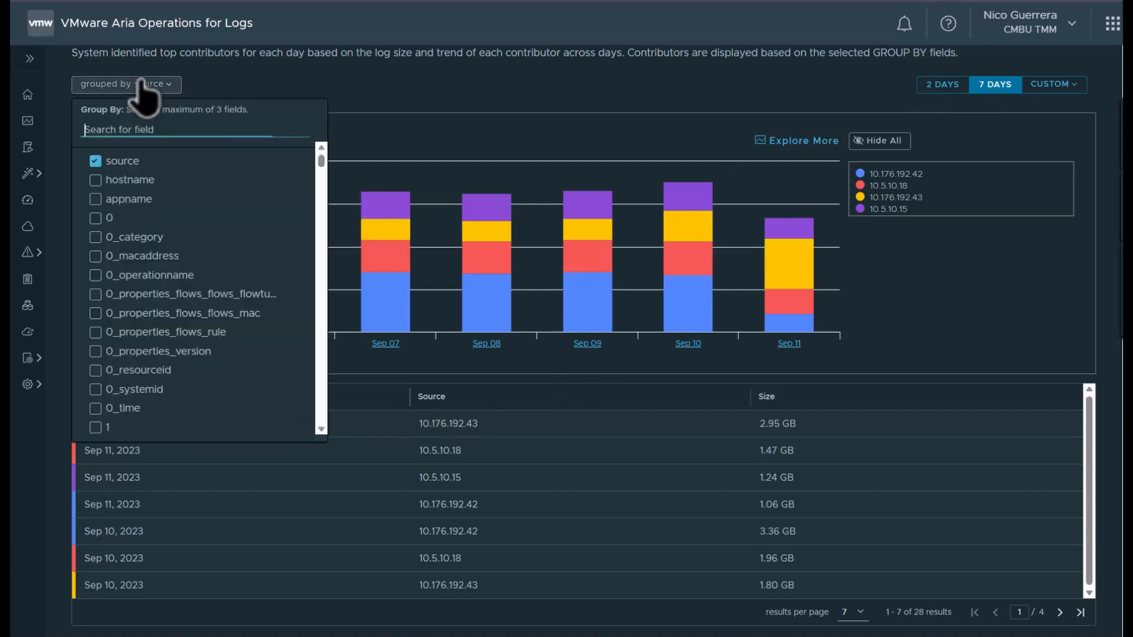
Group top contributors by hostname instead of source.
{"action": "left_click", "coordinate": [95, 161]}
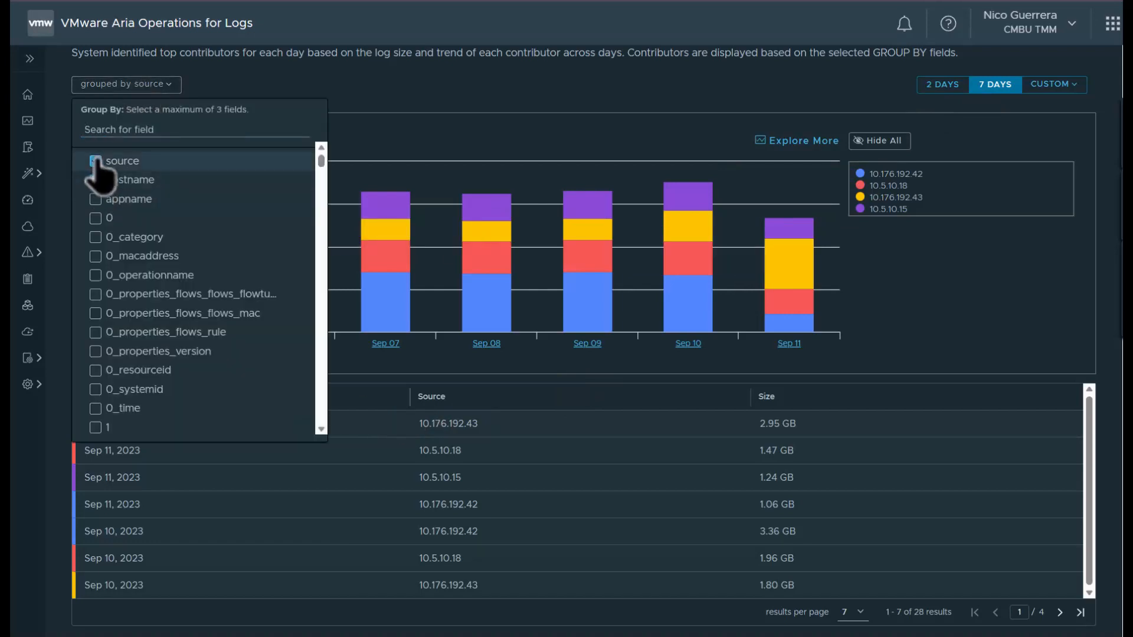
{"action": "left_click", "coordinate": [135, 180]}
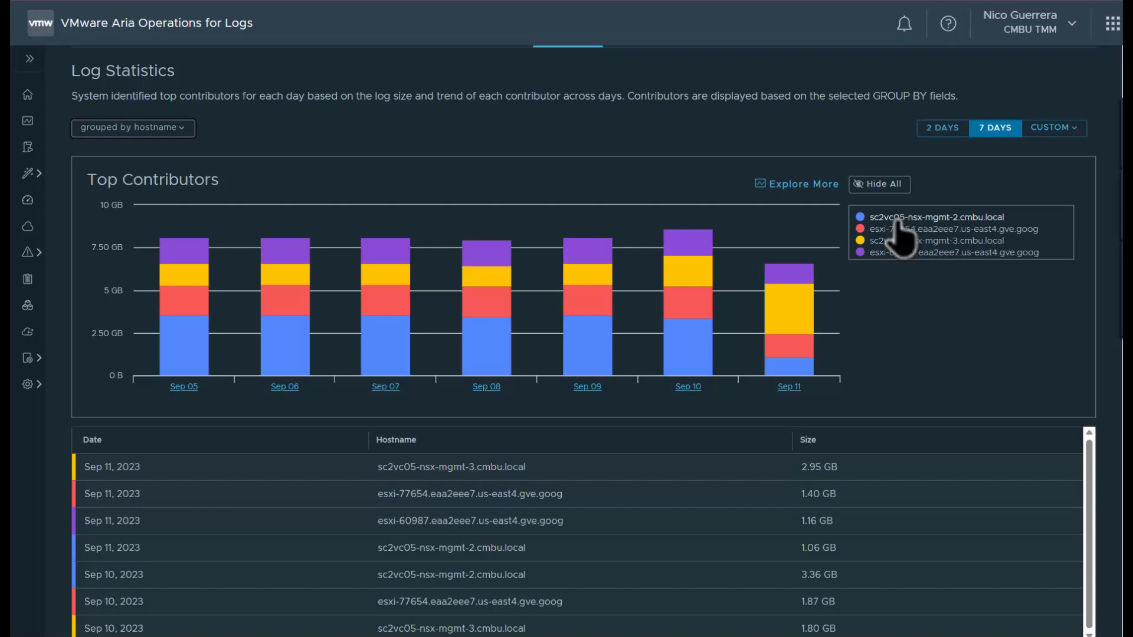
{"action": "mouse_move", "coordinate": [906, 238]}
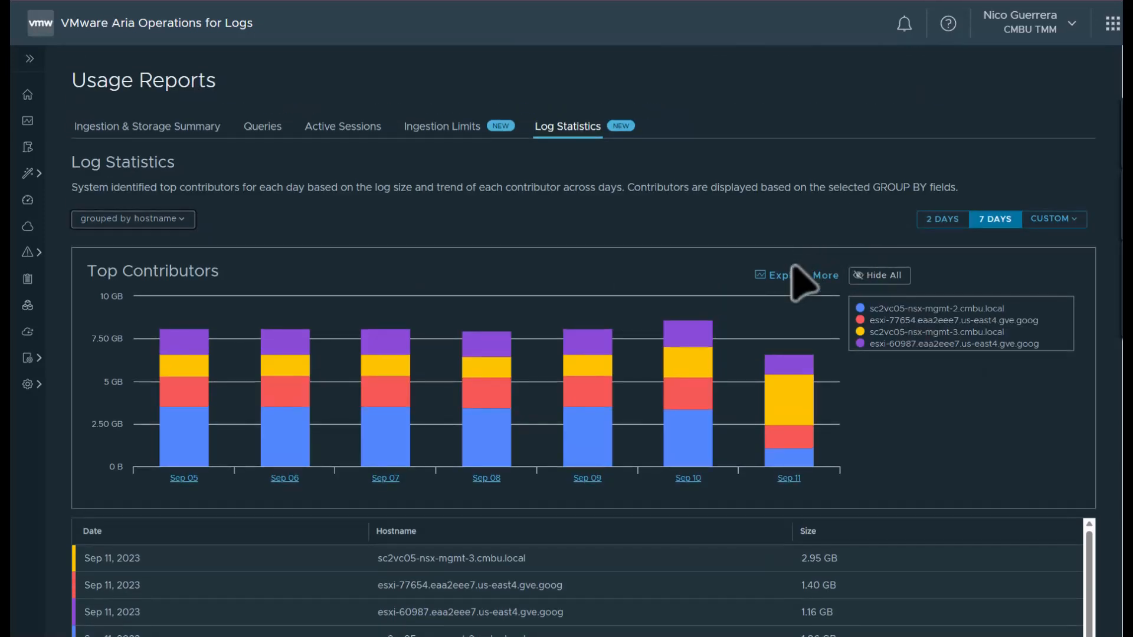
Explore the logs behind top contributors over the last 30 minutes, grouped by hostname.
{"action": "left_click", "coordinate": [799, 275]}
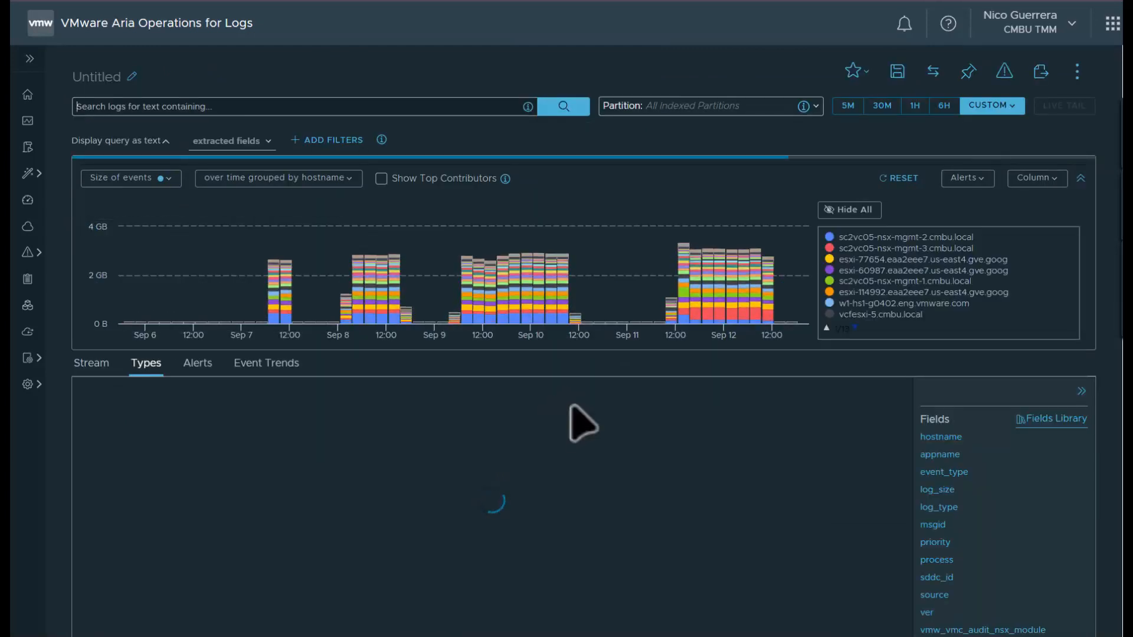
{"action": "left_click", "coordinate": [882, 105]}
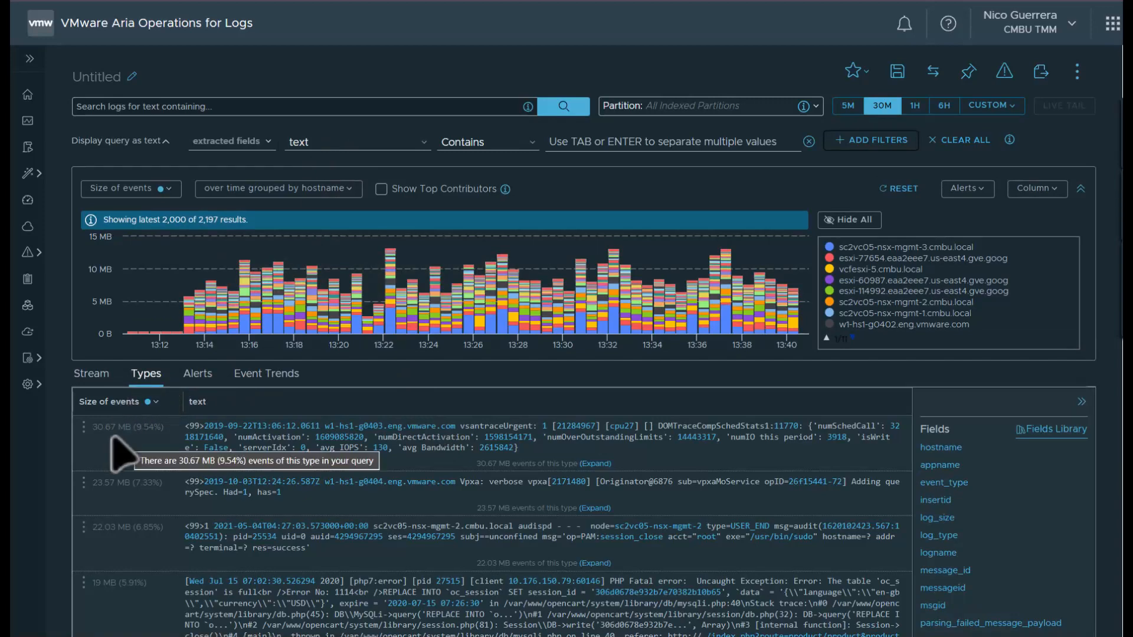
{"action": "scroll", "scroll_direction": "down", "scroll_amount": 3}
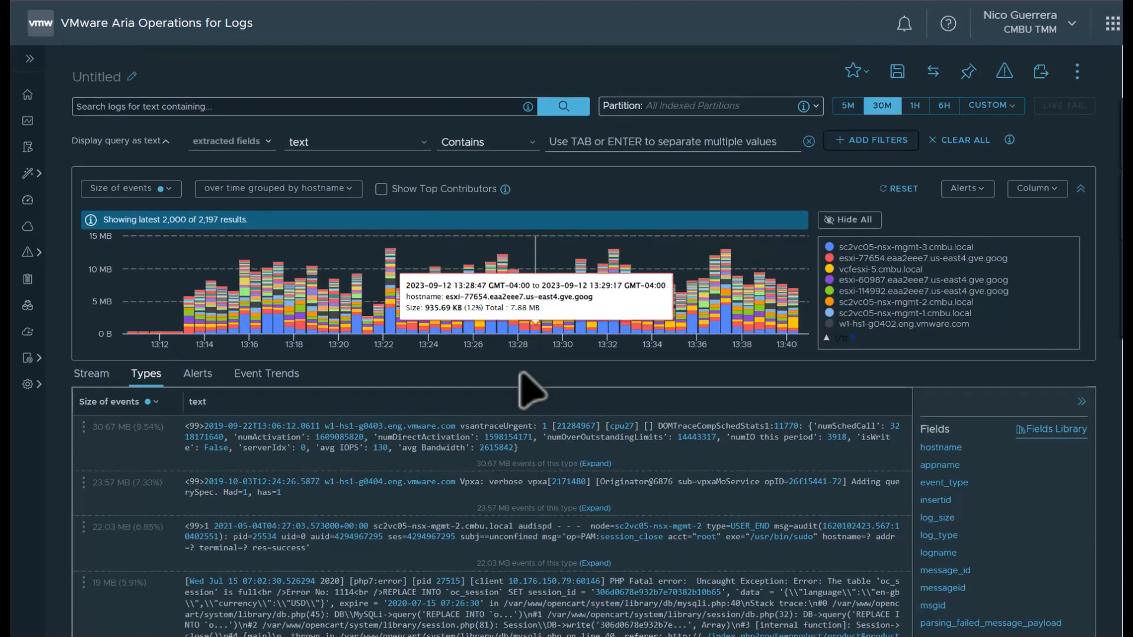
{"action": "mouse_move", "coordinate": [632, 210]}
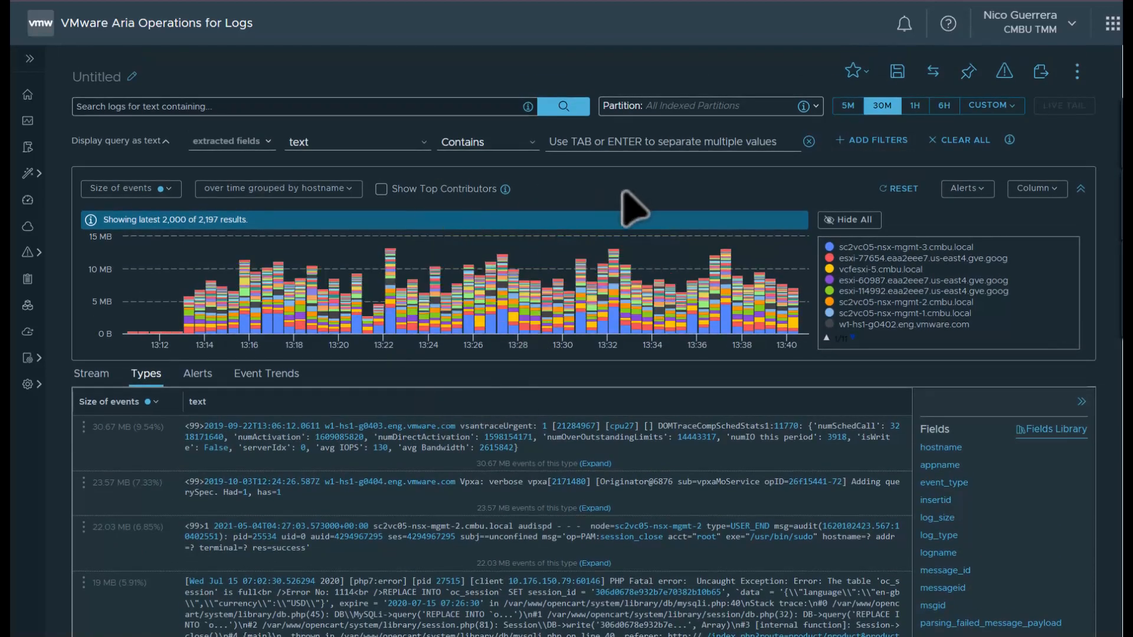